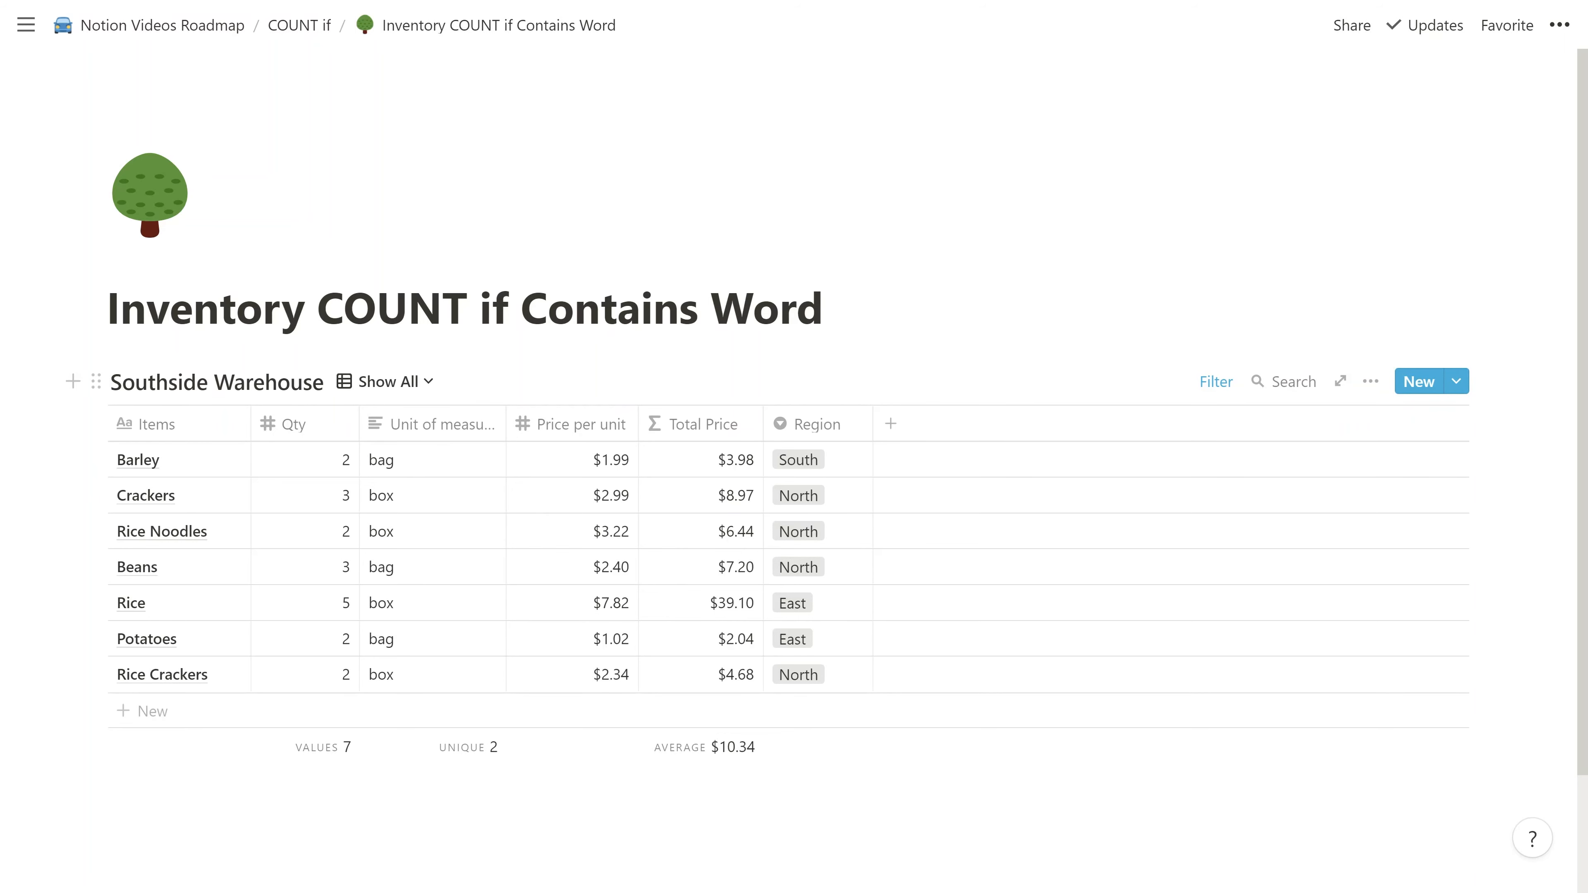
{"action": "mouse_move", "coordinate": [454, 447]}
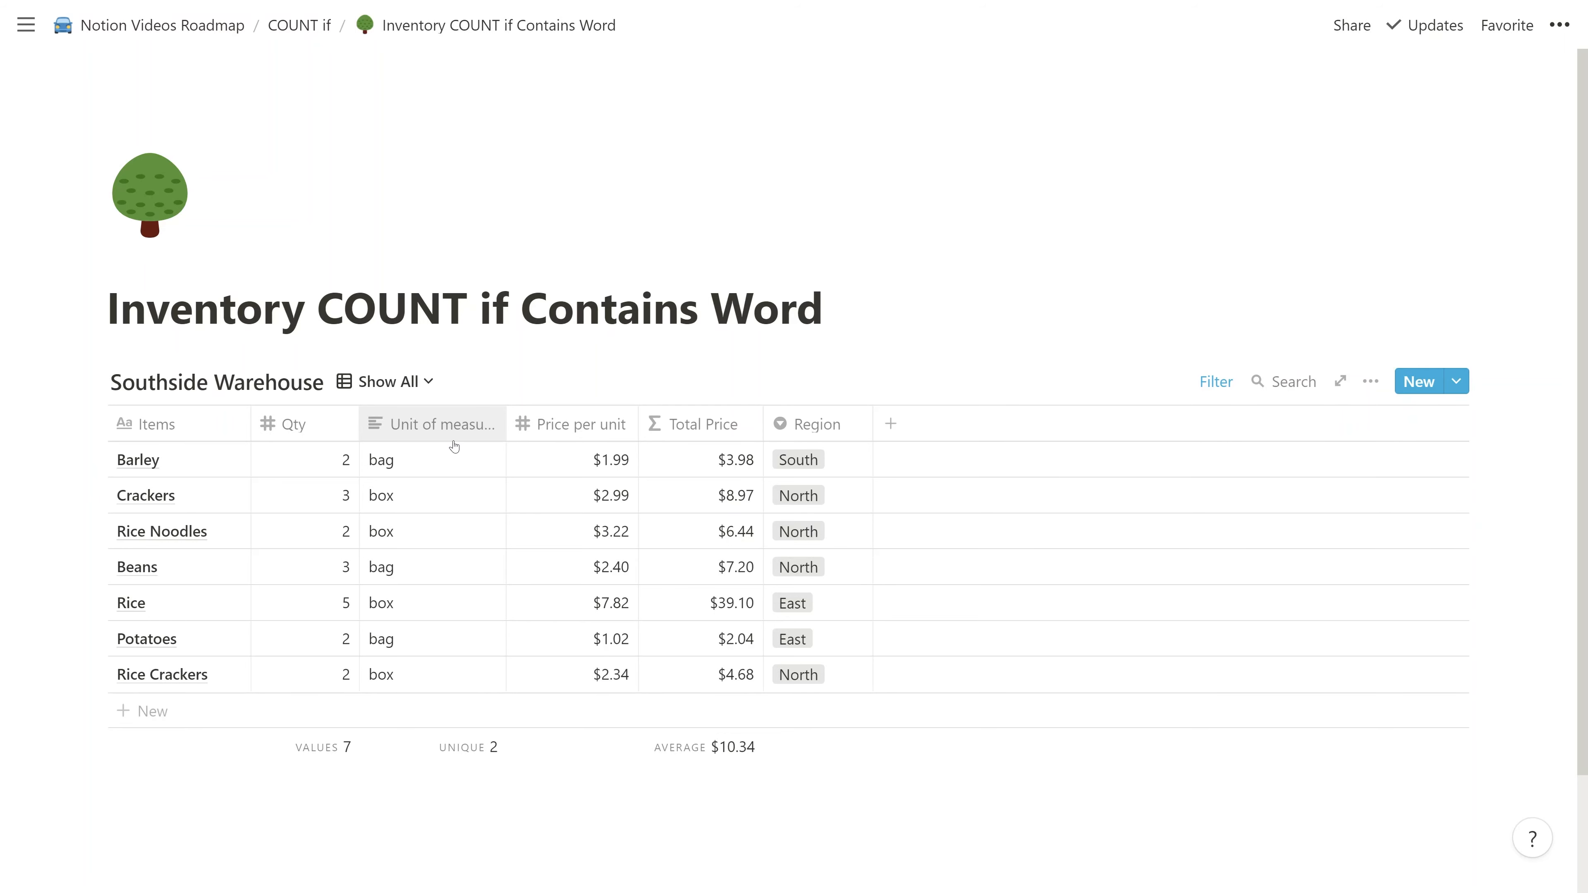
{"action": "mouse_move", "coordinate": [153, 459]}
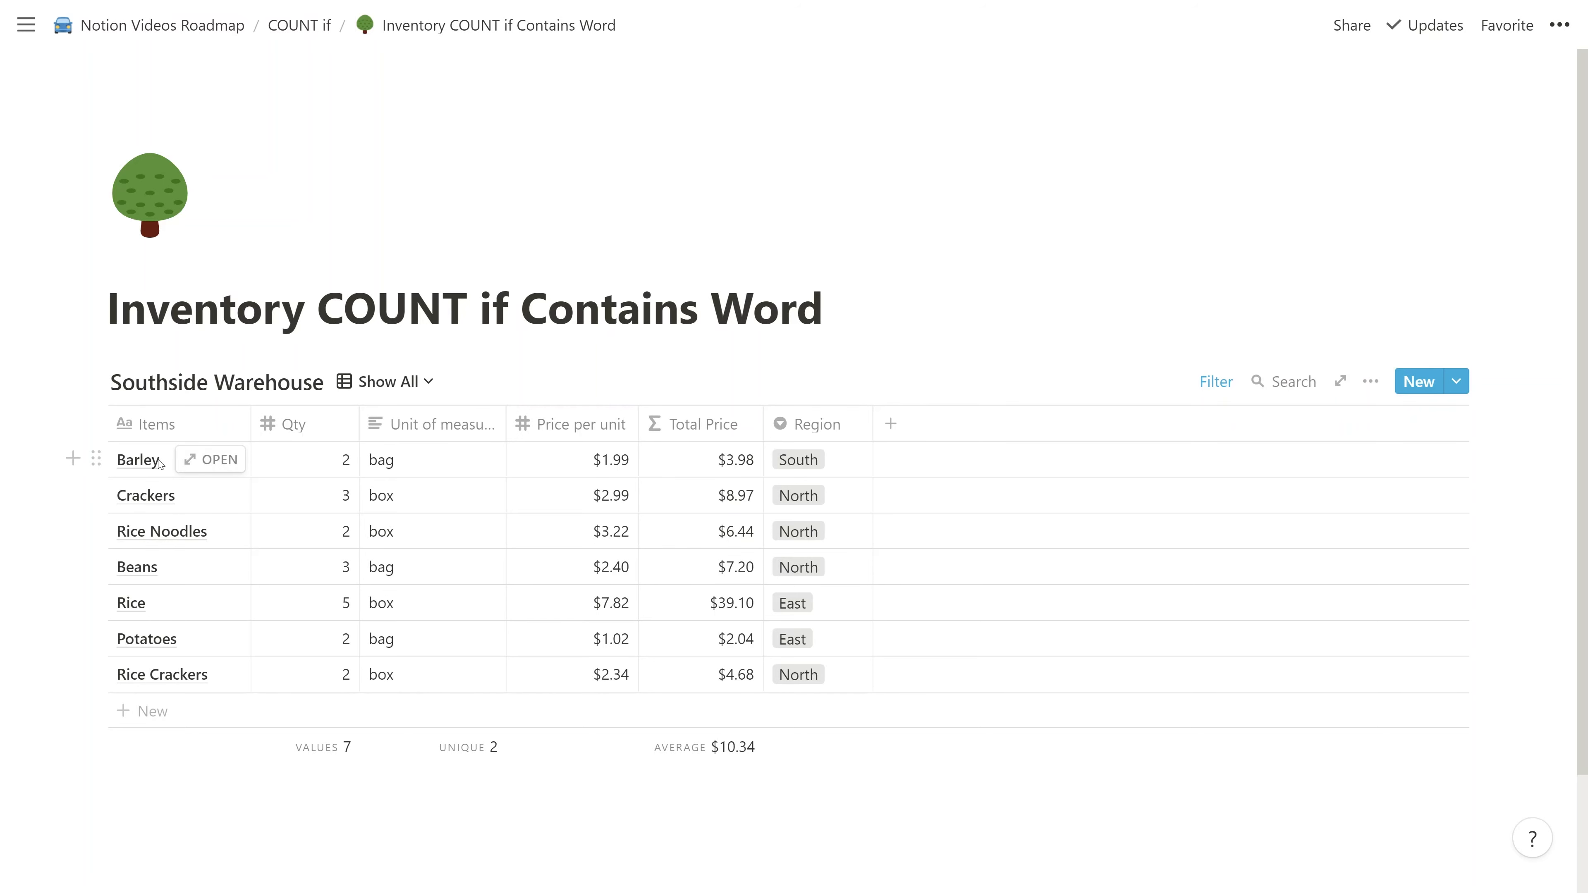
{"action": "mouse_move", "coordinate": [132, 603]}
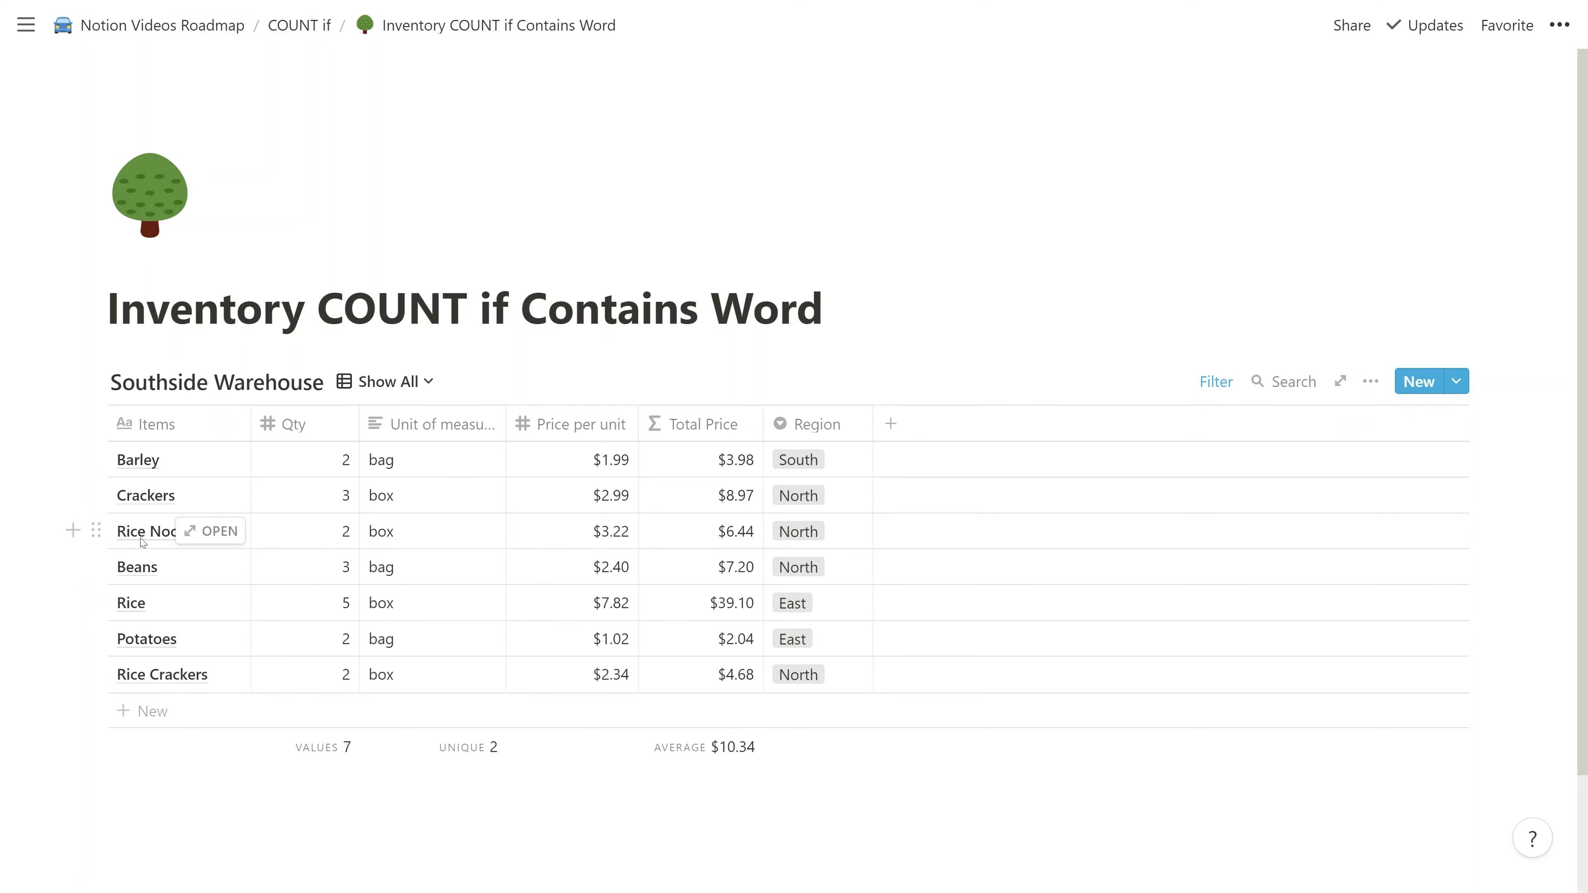
{"action": "mouse_move", "coordinate": [162, 576]}
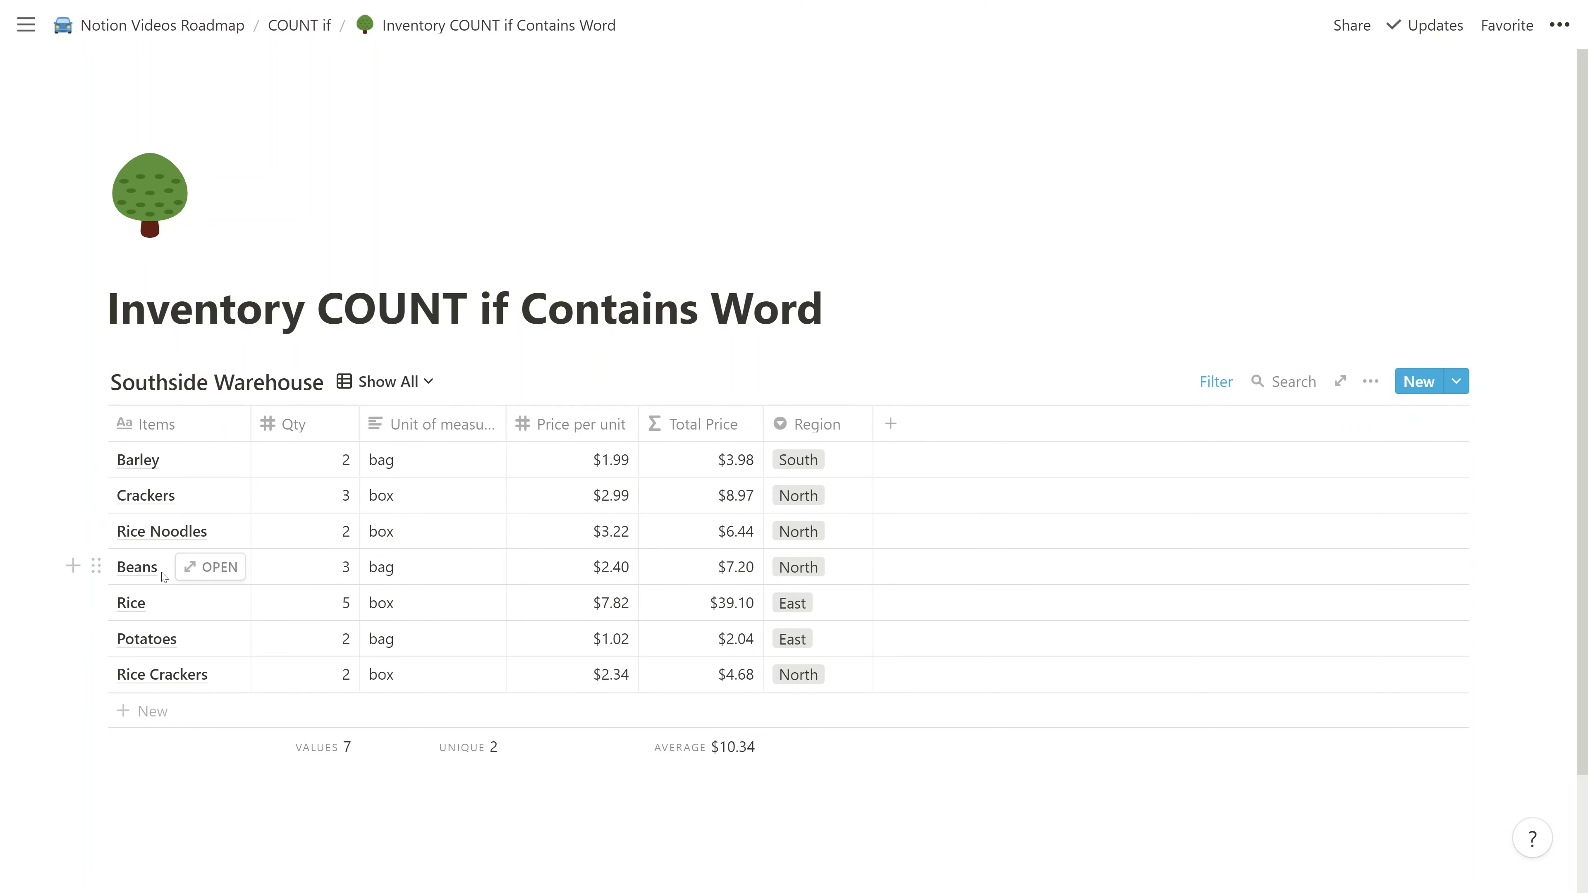
{"action": "mouse_move", "coordinate": [206, 686]}
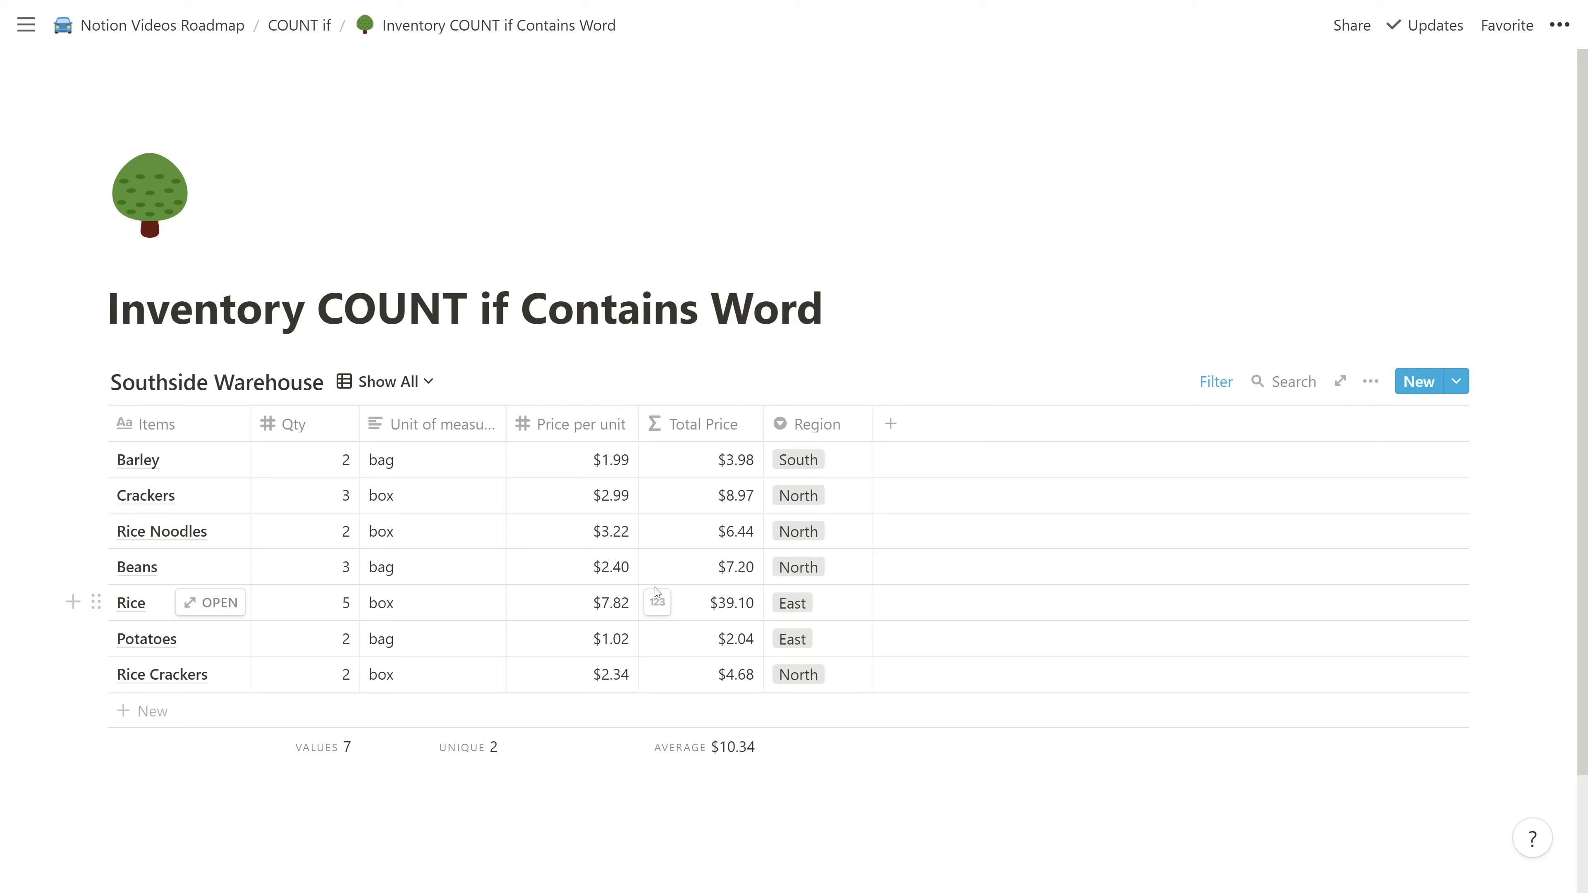
{"action": "mouse_move", "coordinate": [136, 459]}
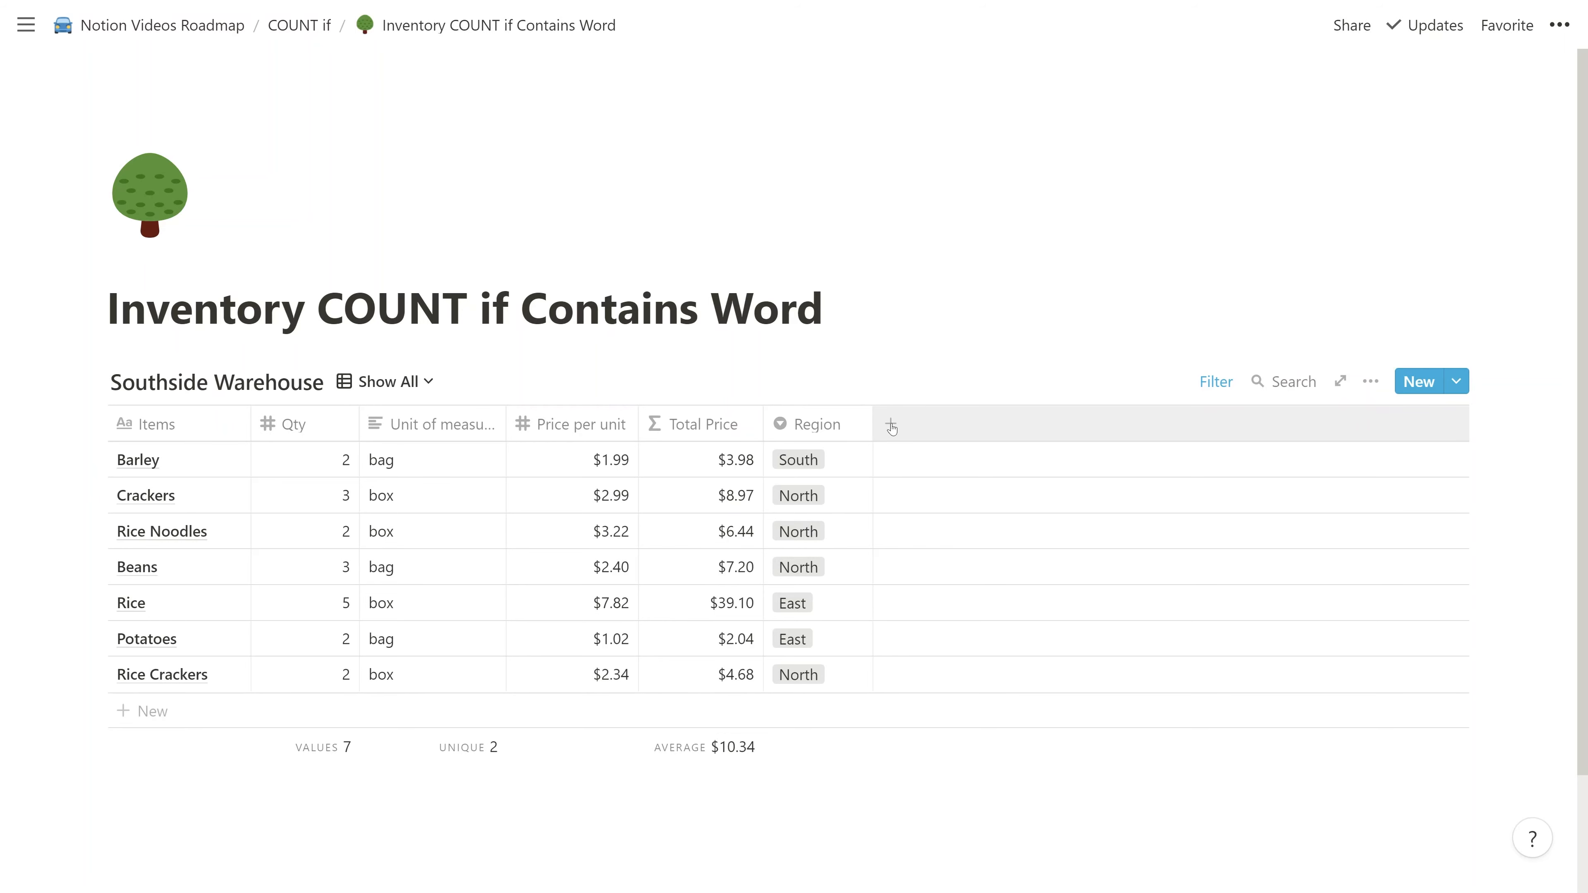
{"action": "mouse_move", "coordinate": [899, 428]}
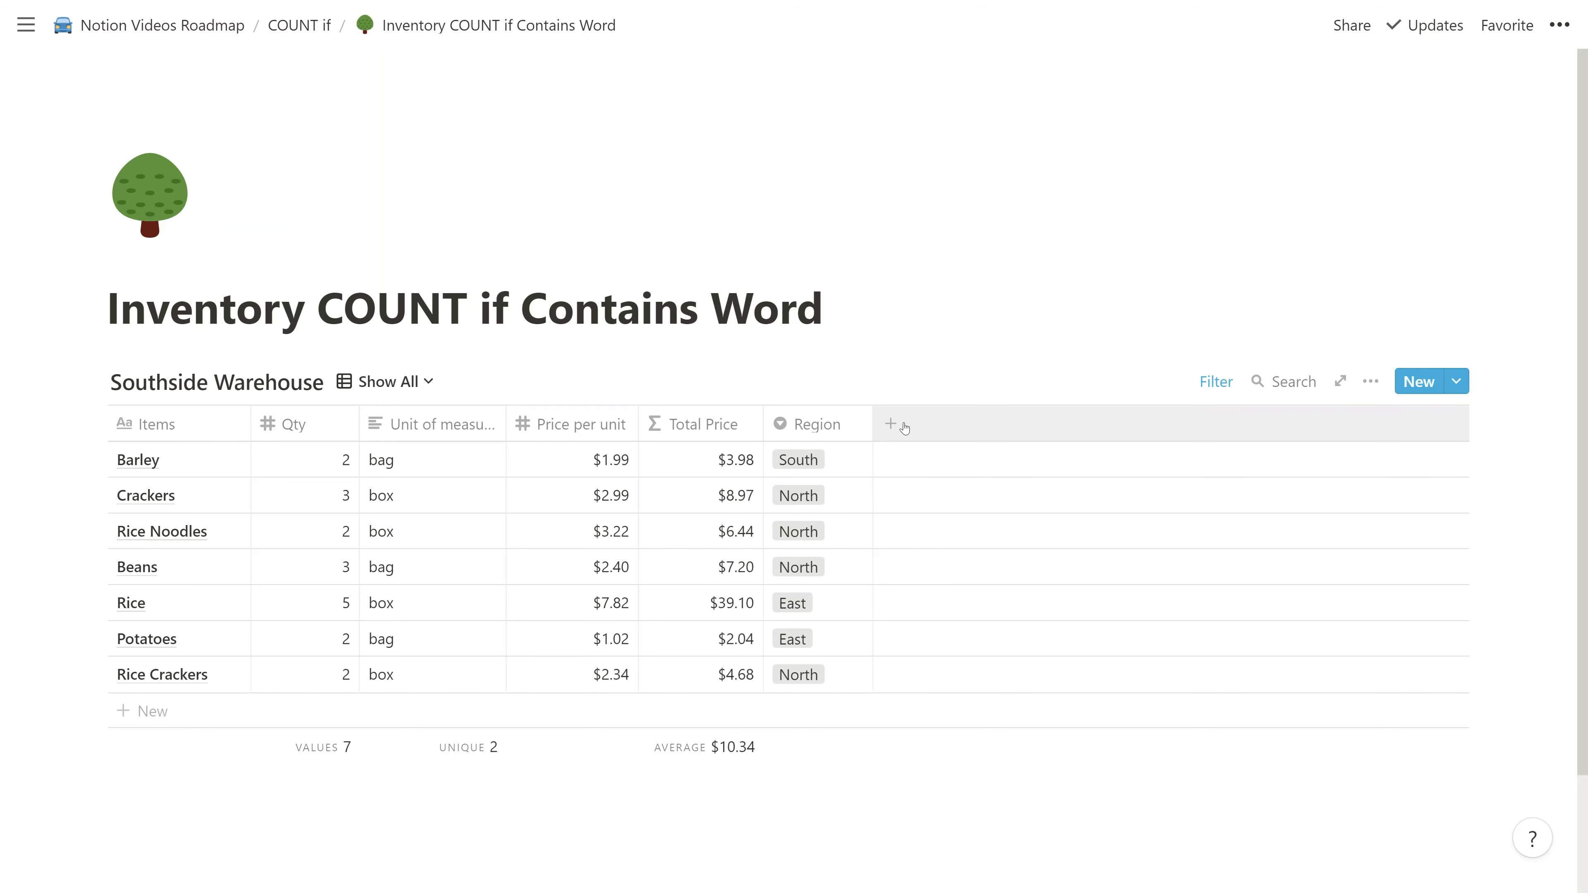
Step: Add a new formula column to the inventory table and start editing its formula
{"action": "left_click", "coordinate": [895, 423]}
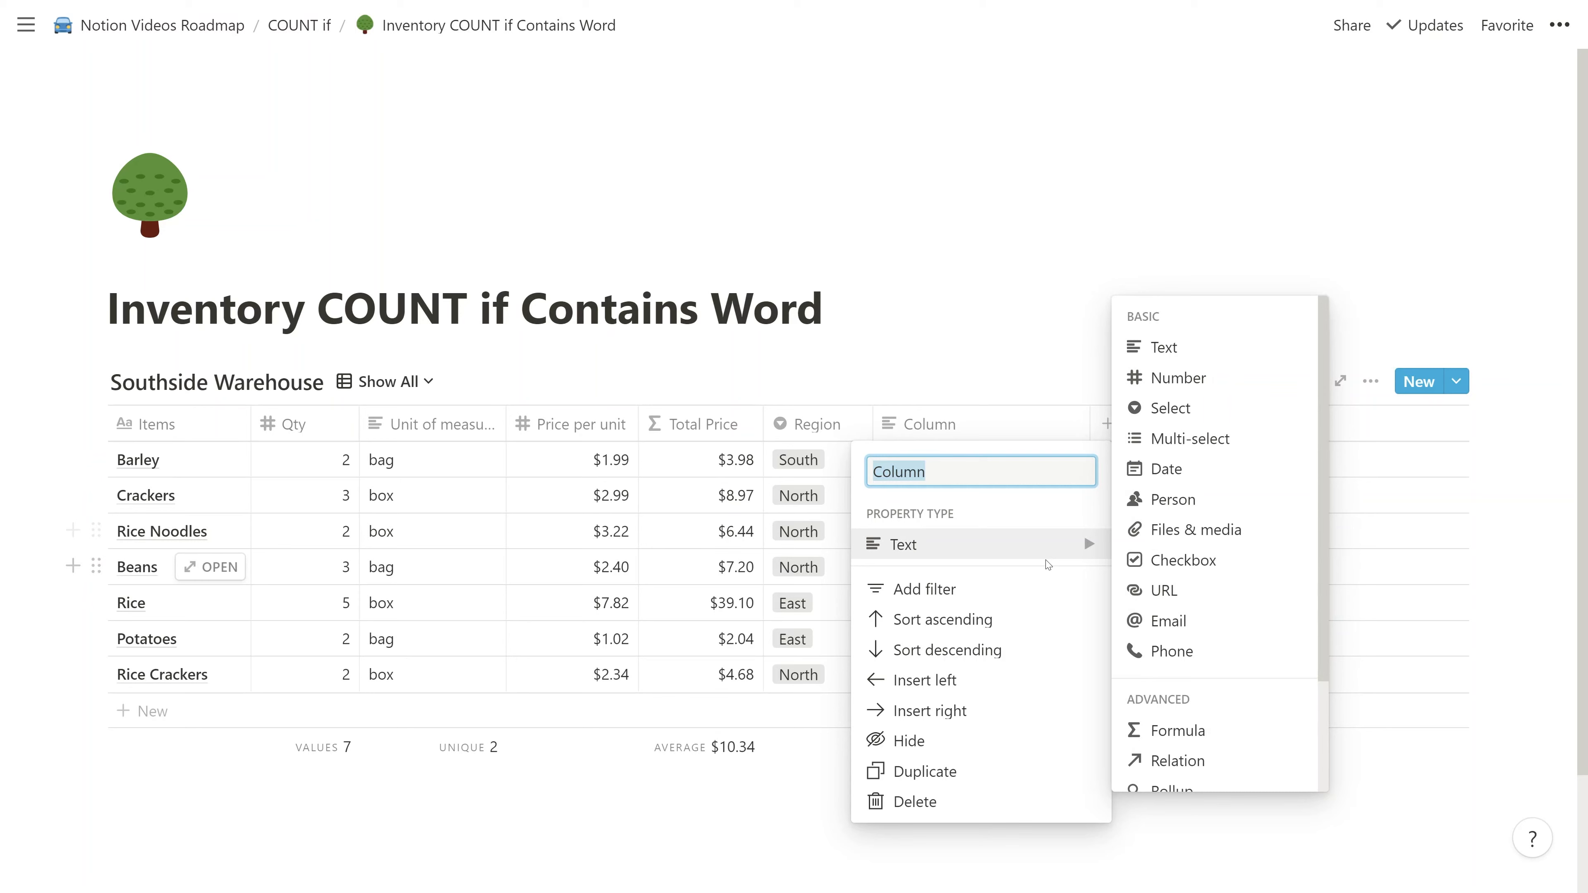
{"action": "mouse_move", "coordinate": [1174, 731]}
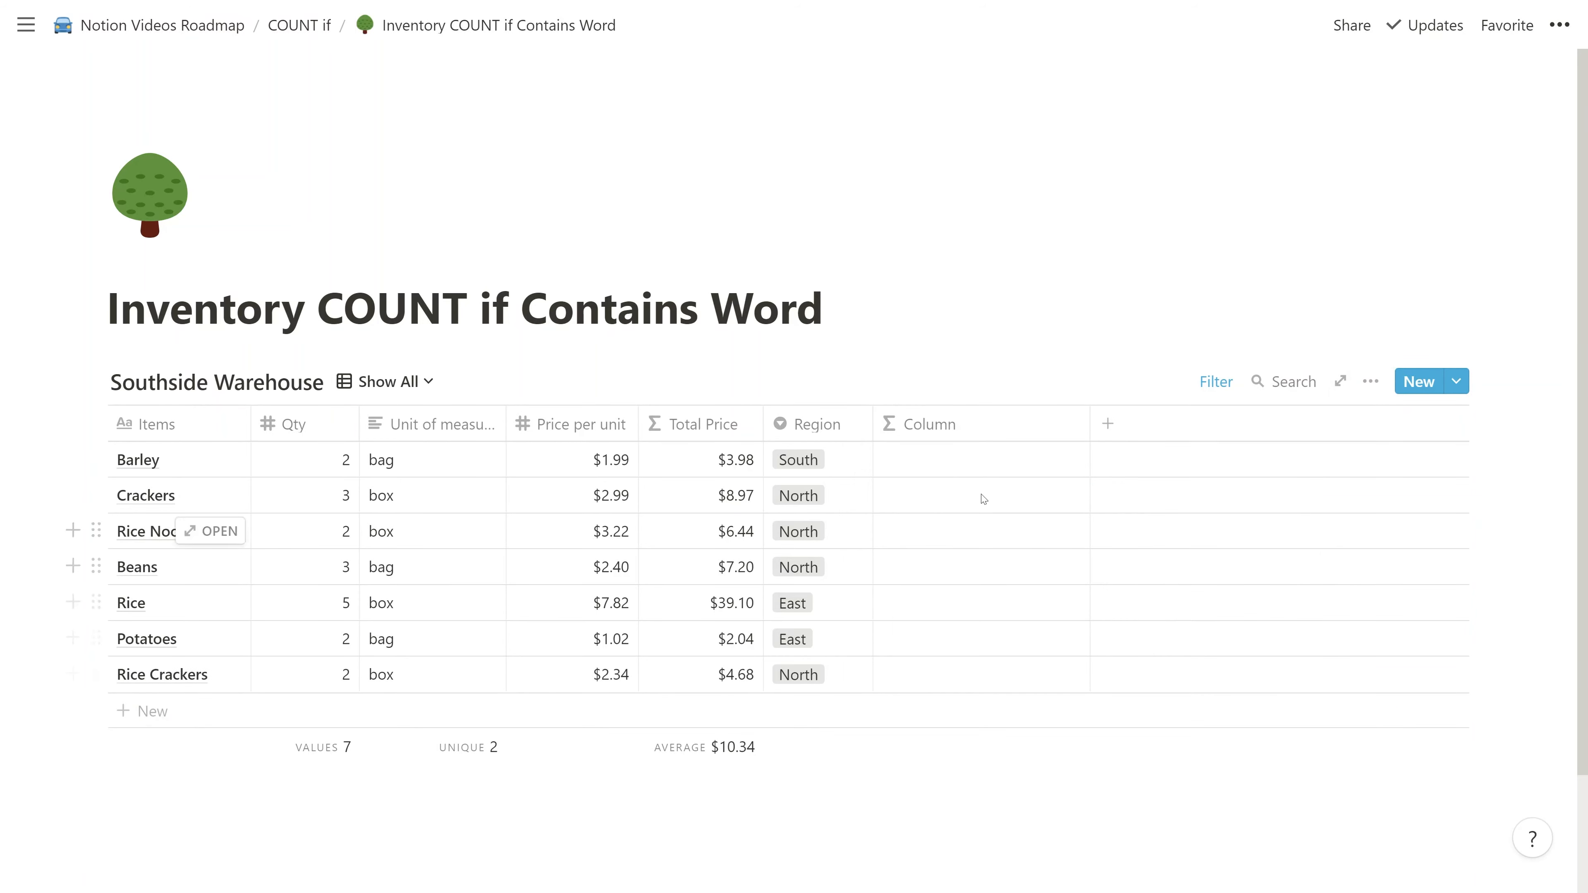
{"action": "left_click", "coordinate": [924, 423]}
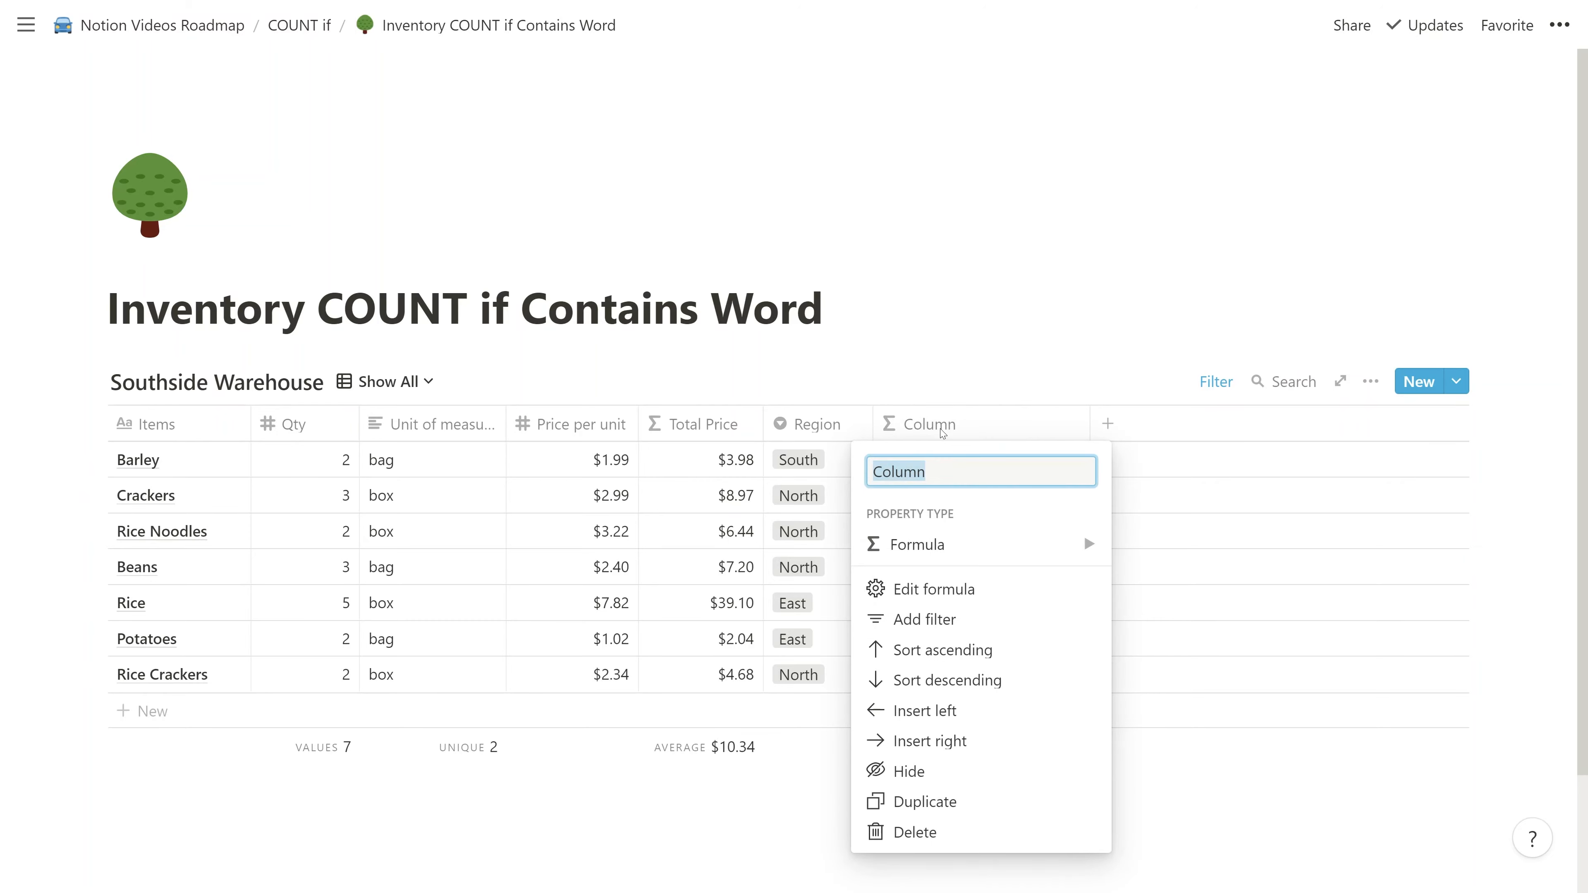
{"action": "left_click", "coordinate": [934, 588]}
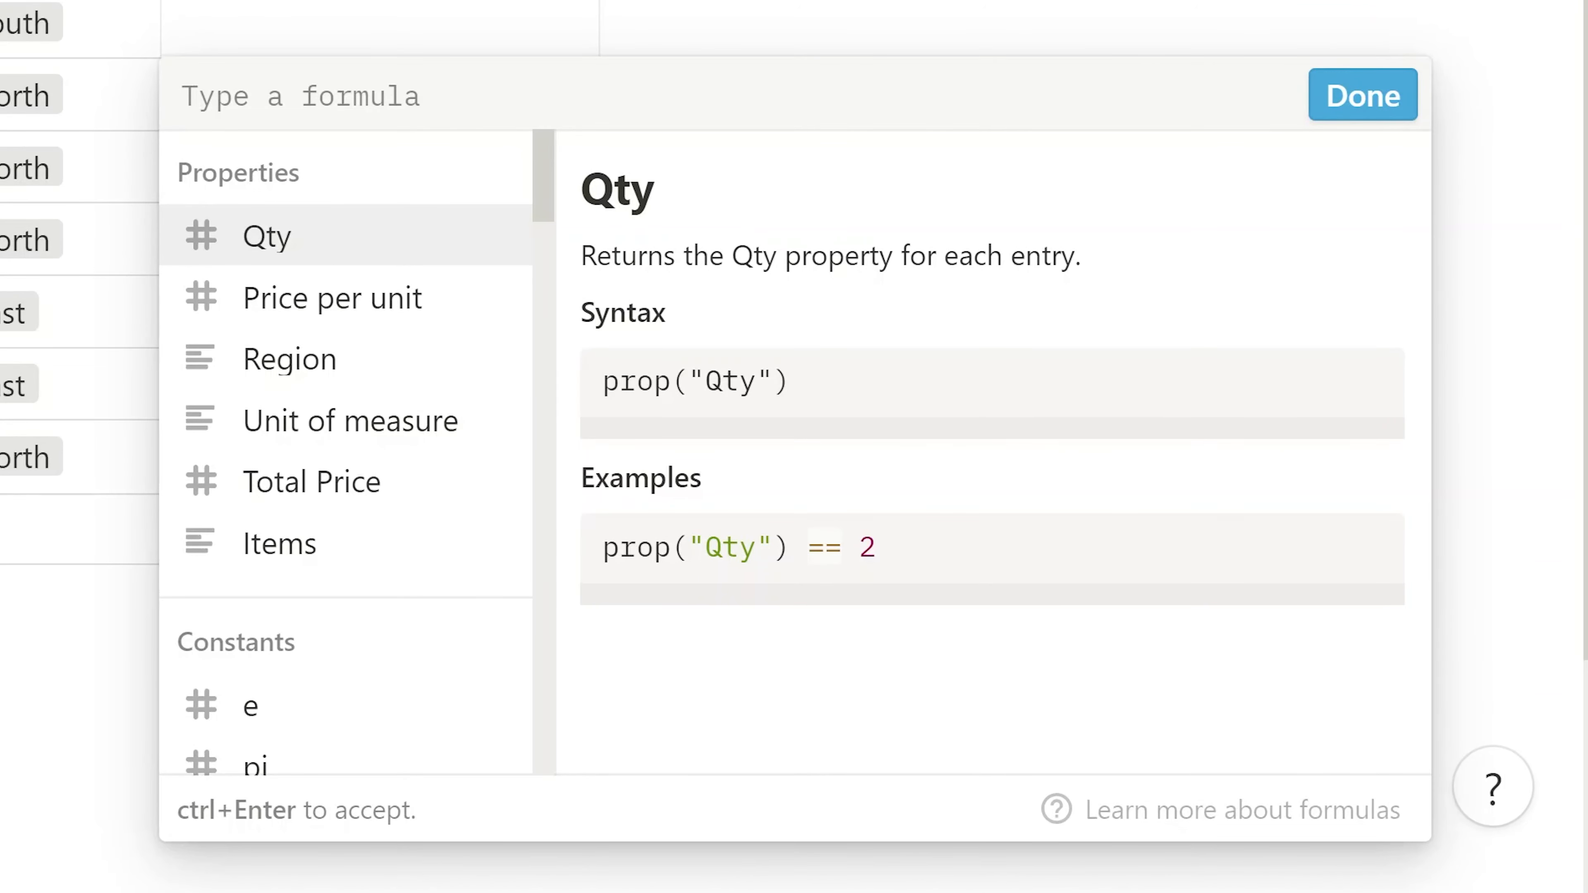
Step: Enter the formula if(contains(prop("Items"), "Rice"),1,0) for the new column
{"action": "type", "text": "if"}
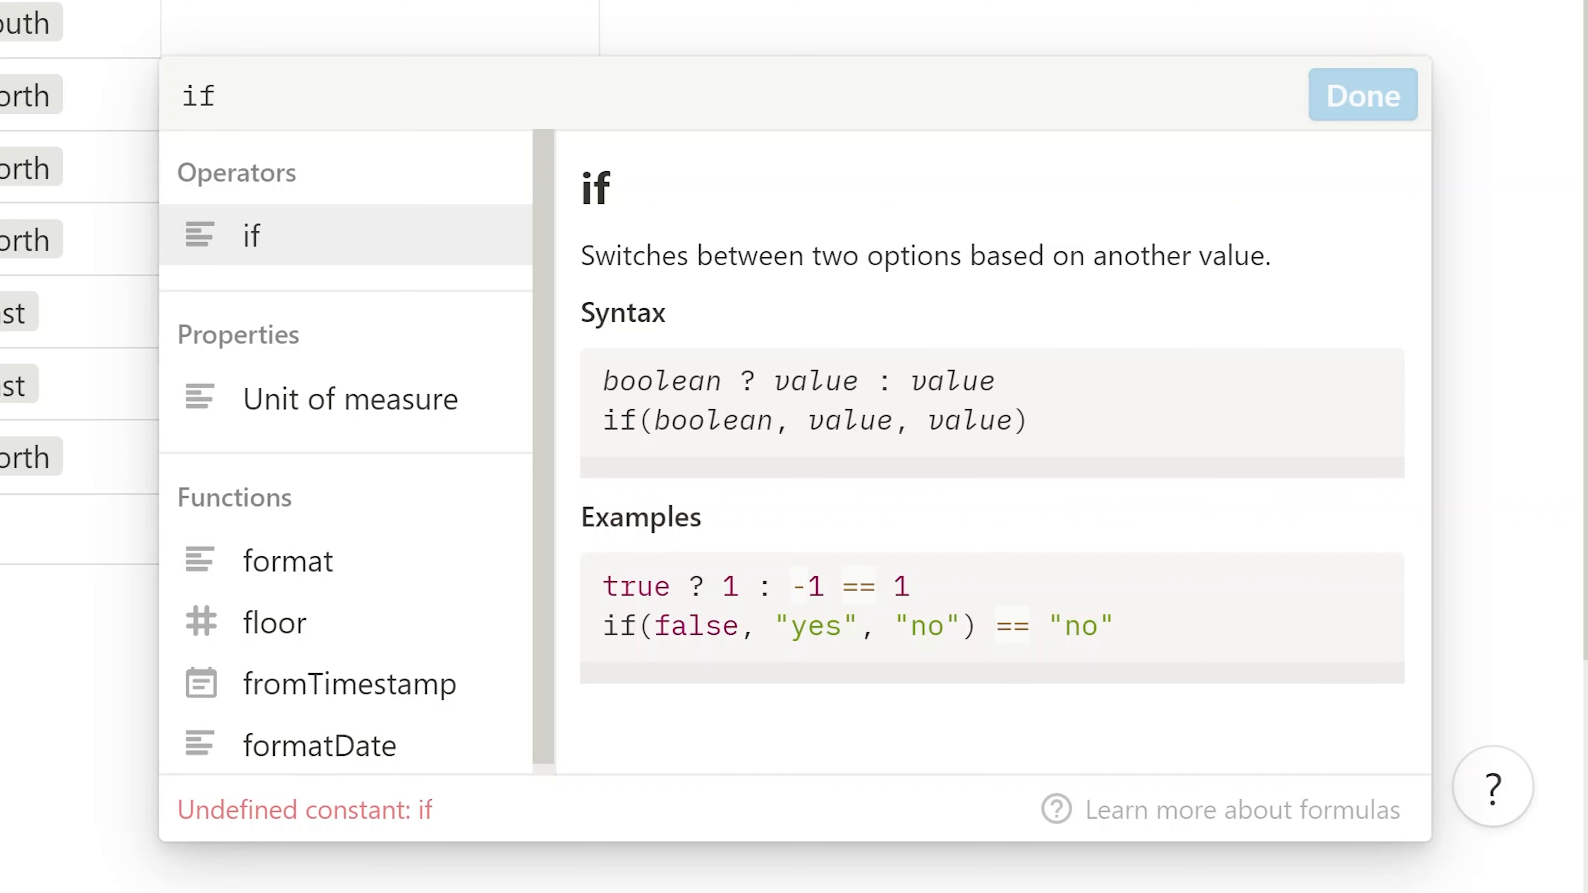
{"action": "type", "text": "(co"}
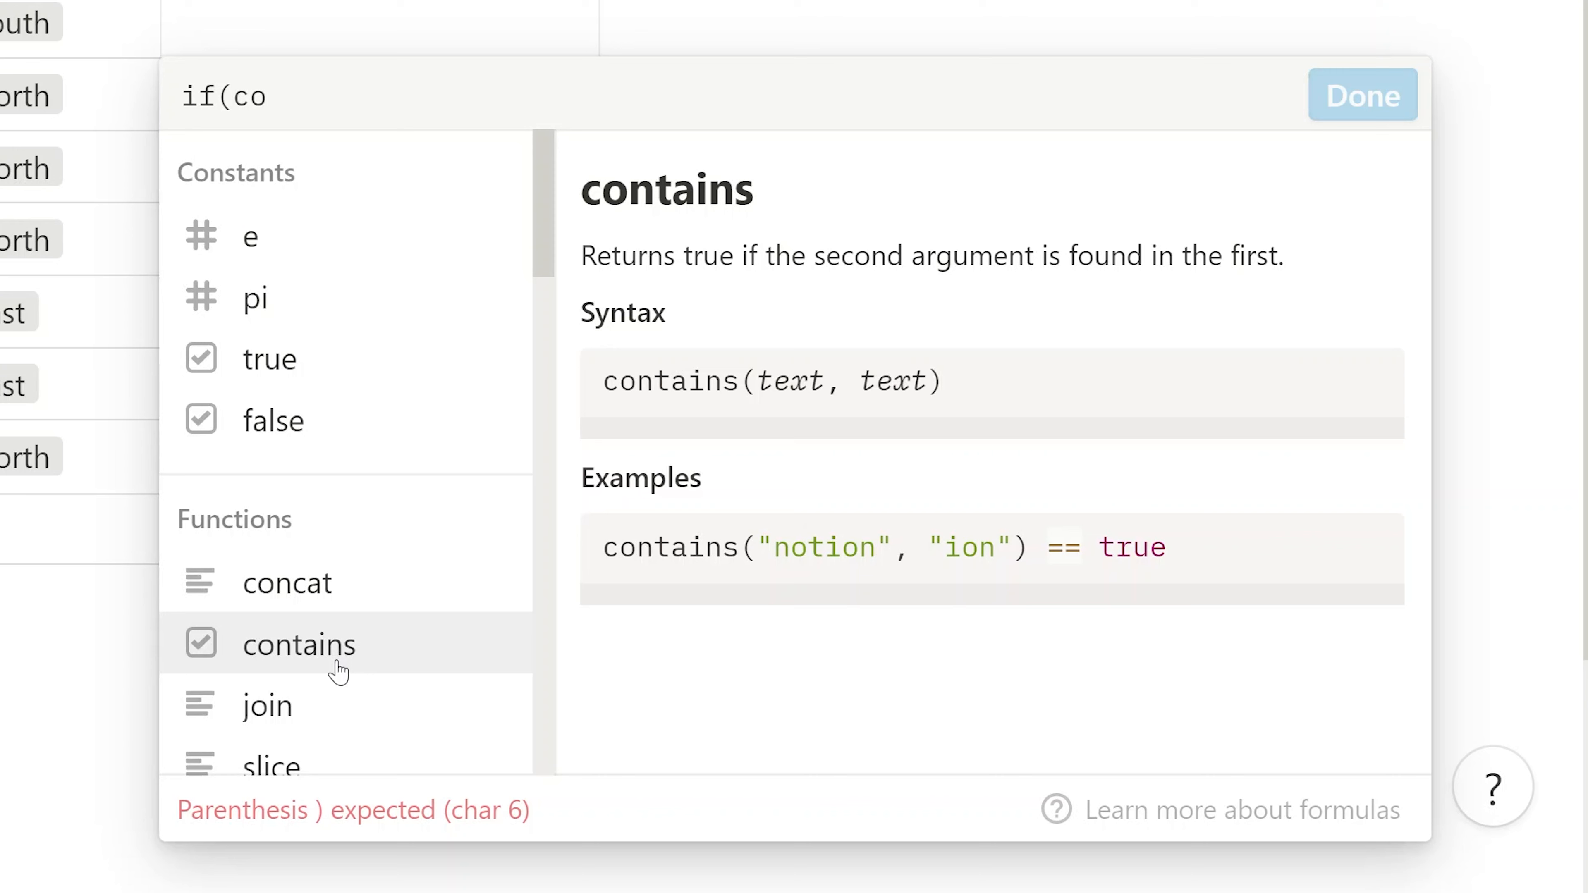
{"action": "left_click", "coordinate": [299, 644]}
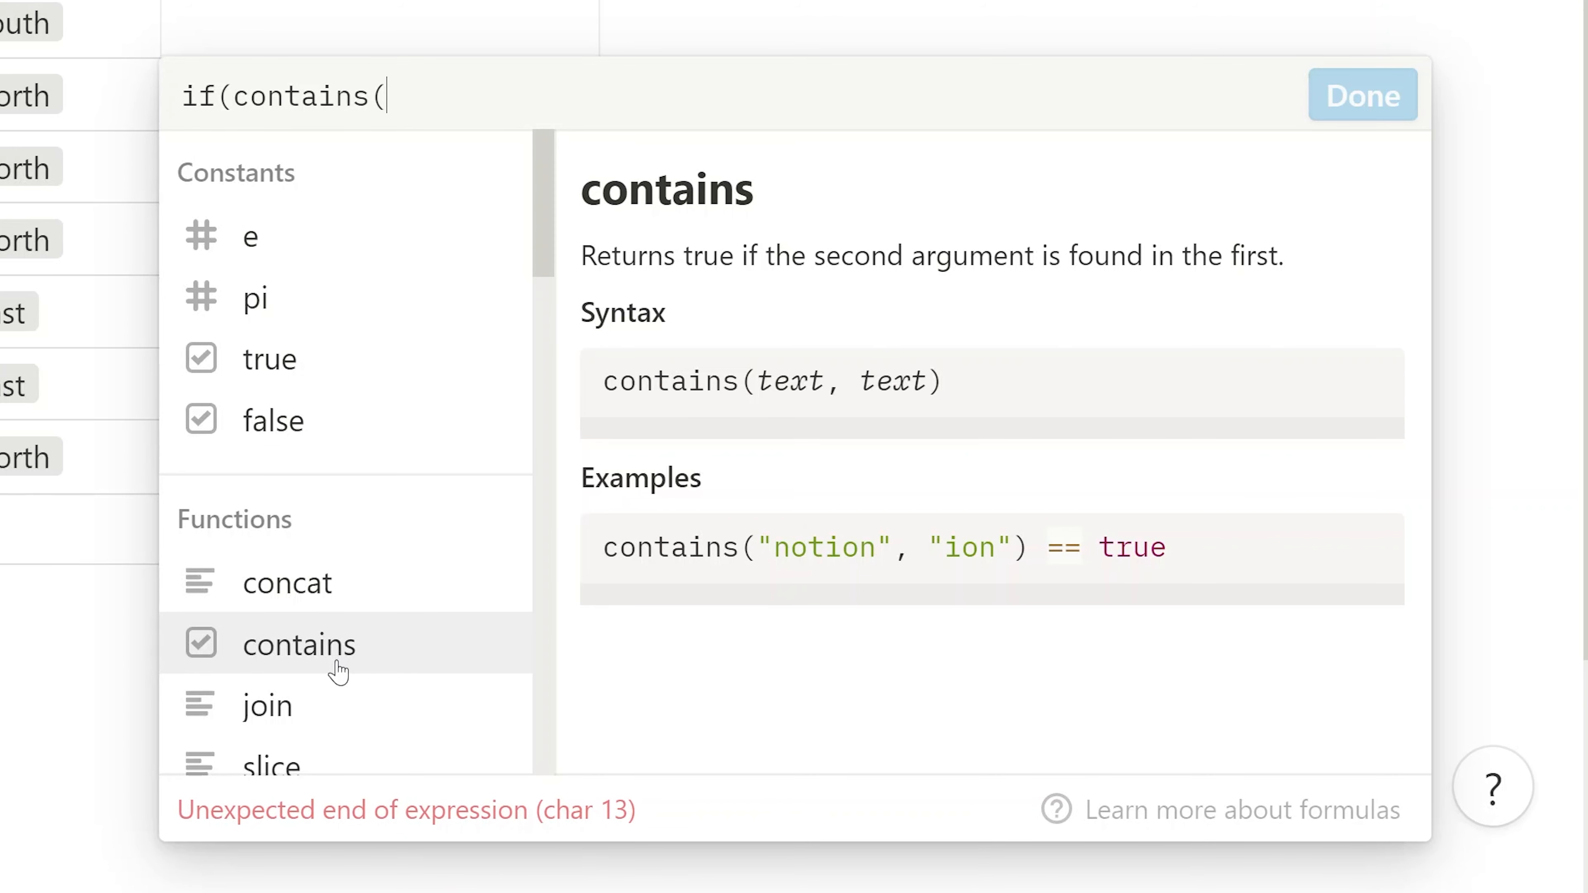
{"action": "type", "text": "pro"}
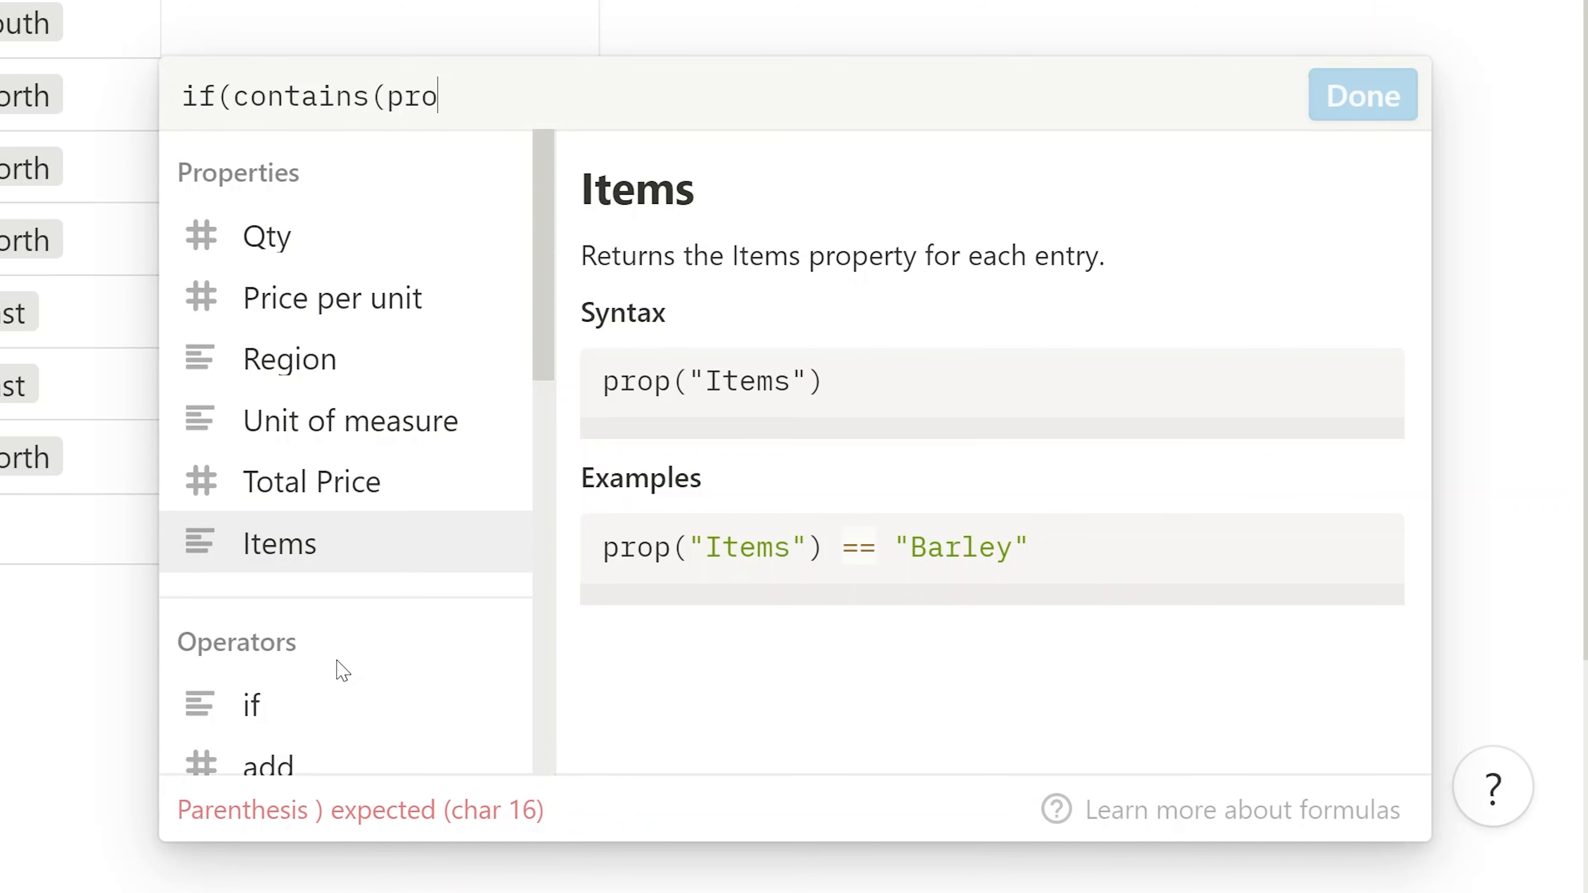
{"action": "type", "text": "p"}
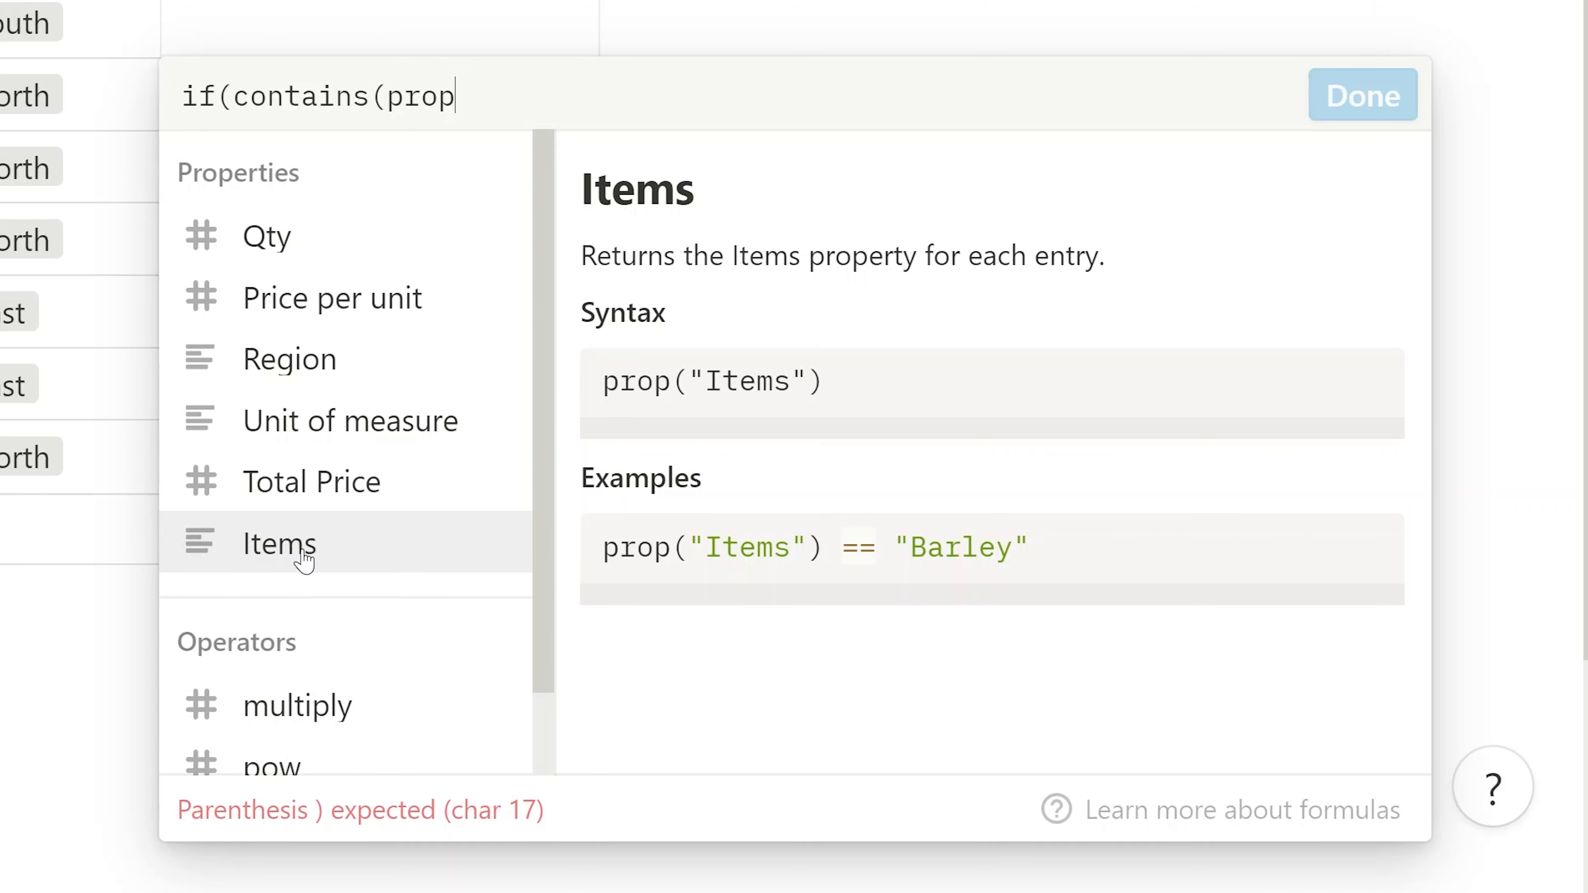
{"action": "type", "text": "(\"Items\"), \""}
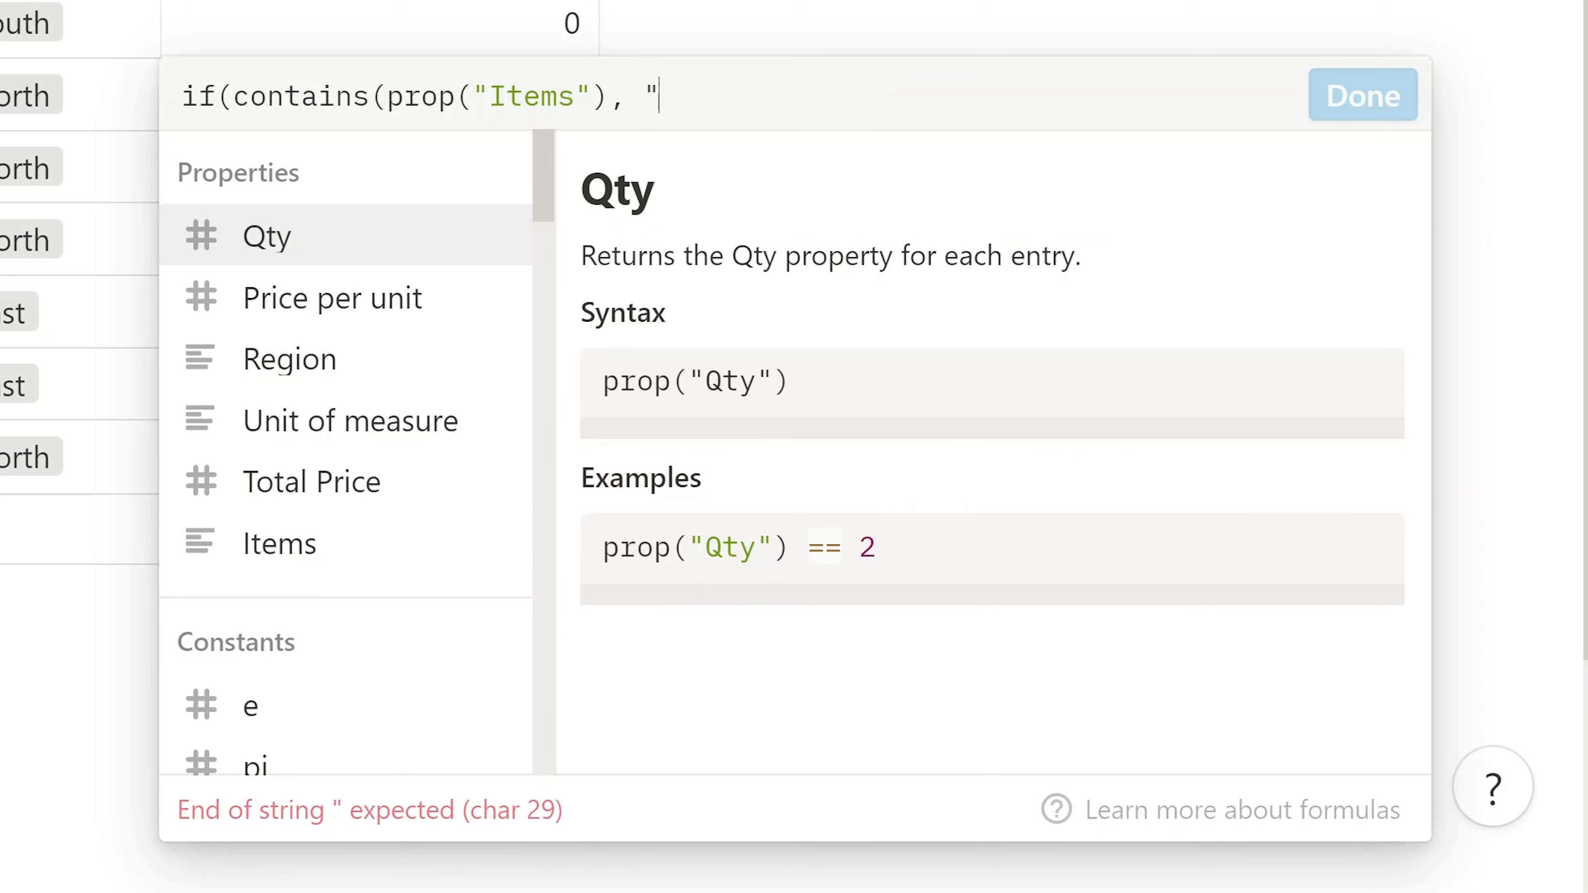
{"action": "type", "text": "Rice"}
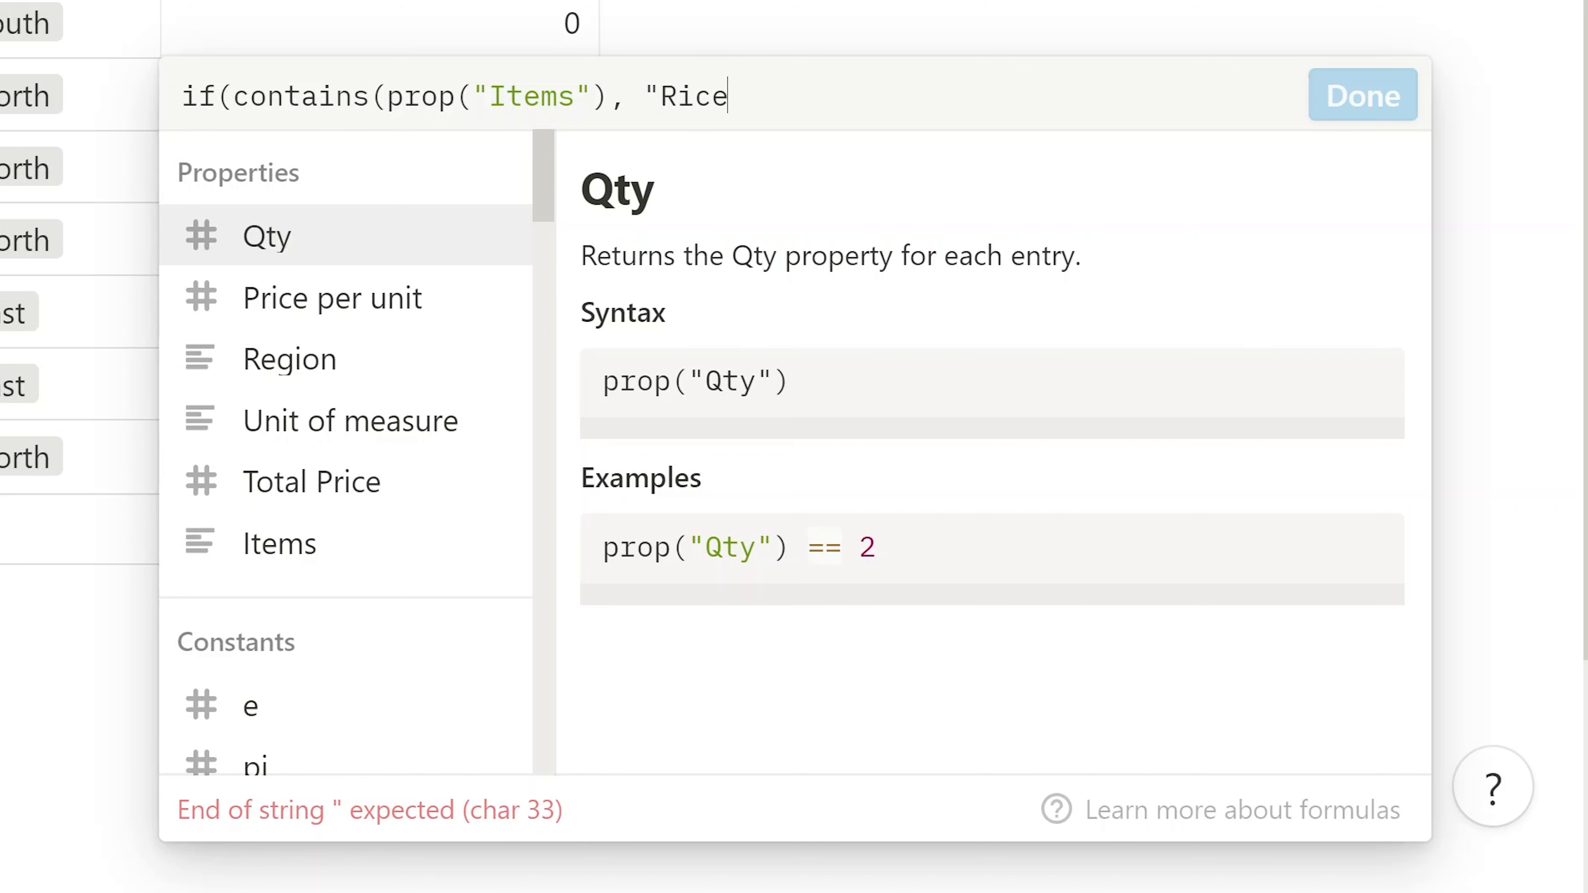
{"action": "type", "text": "\""}
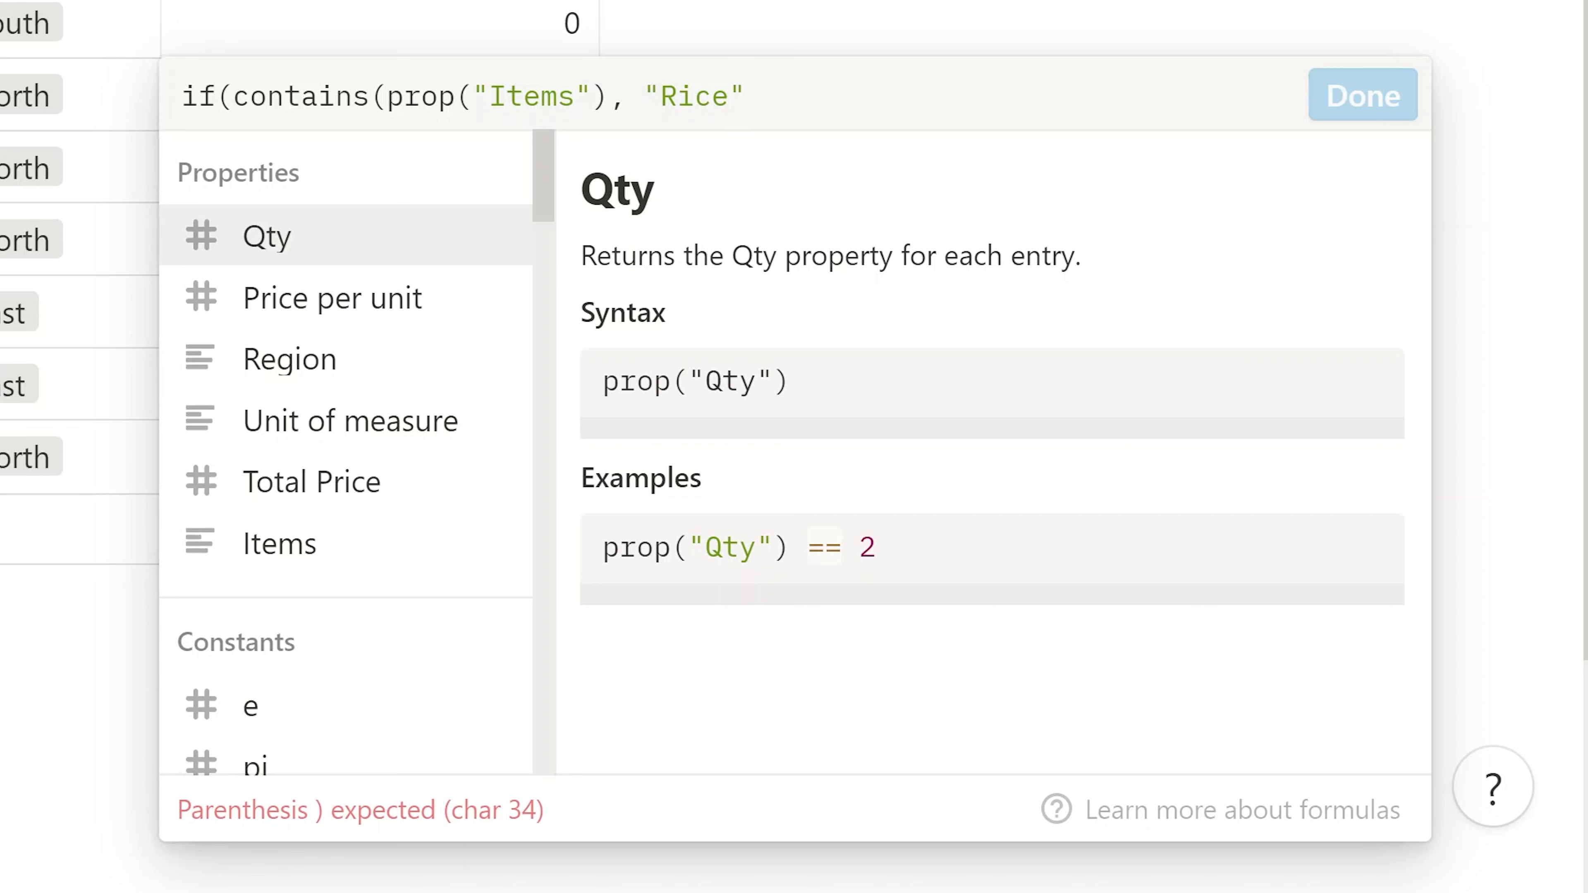
{"action": "type", "text": ")"}
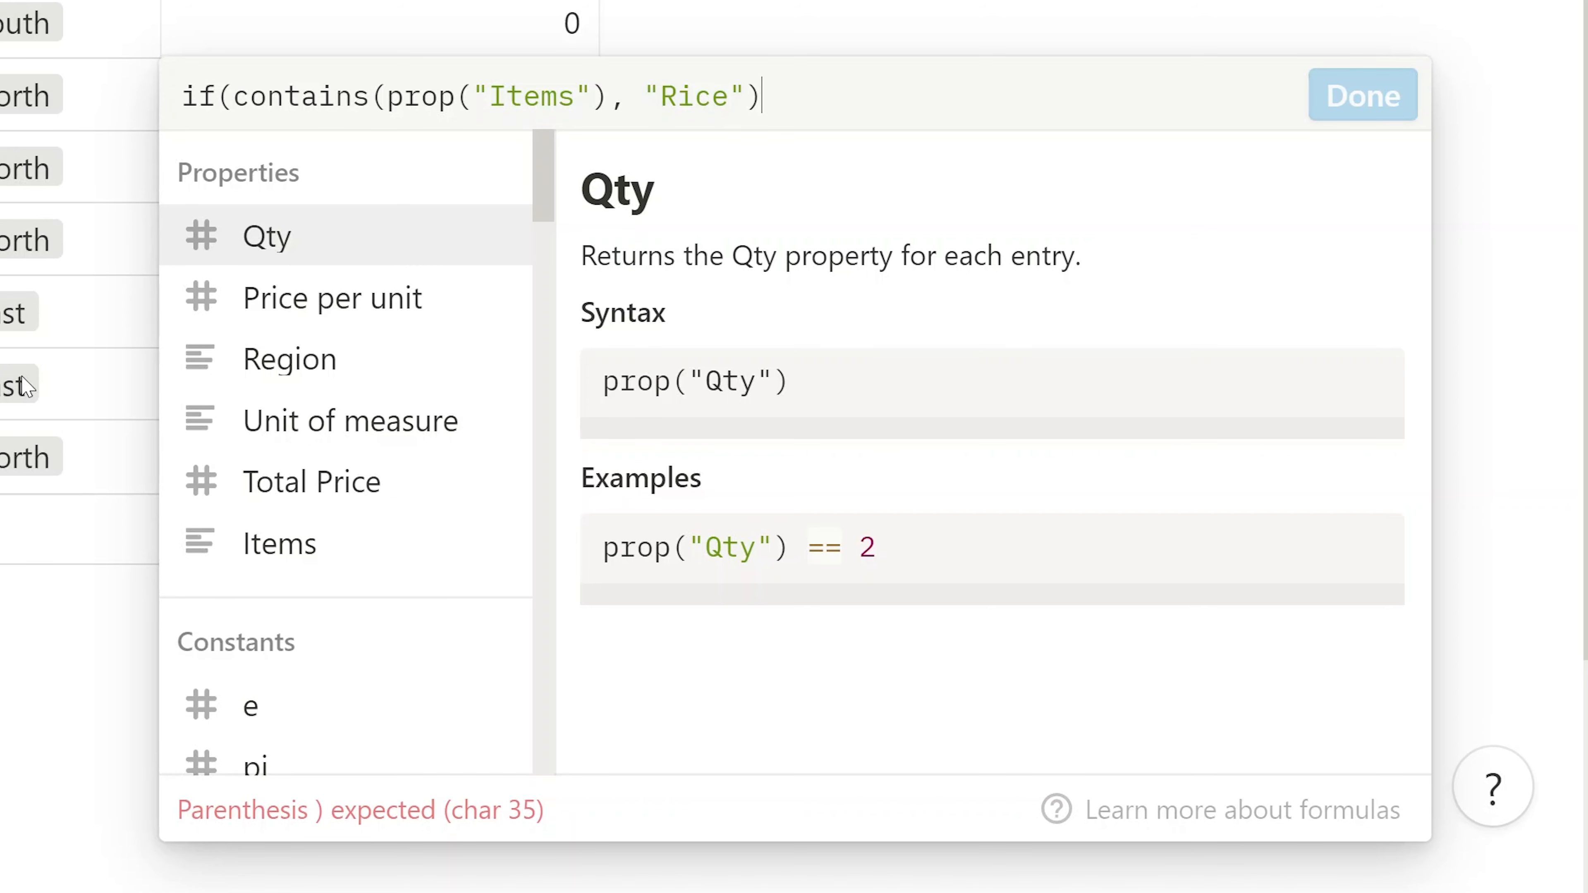
{"action": "type", "text": ","}
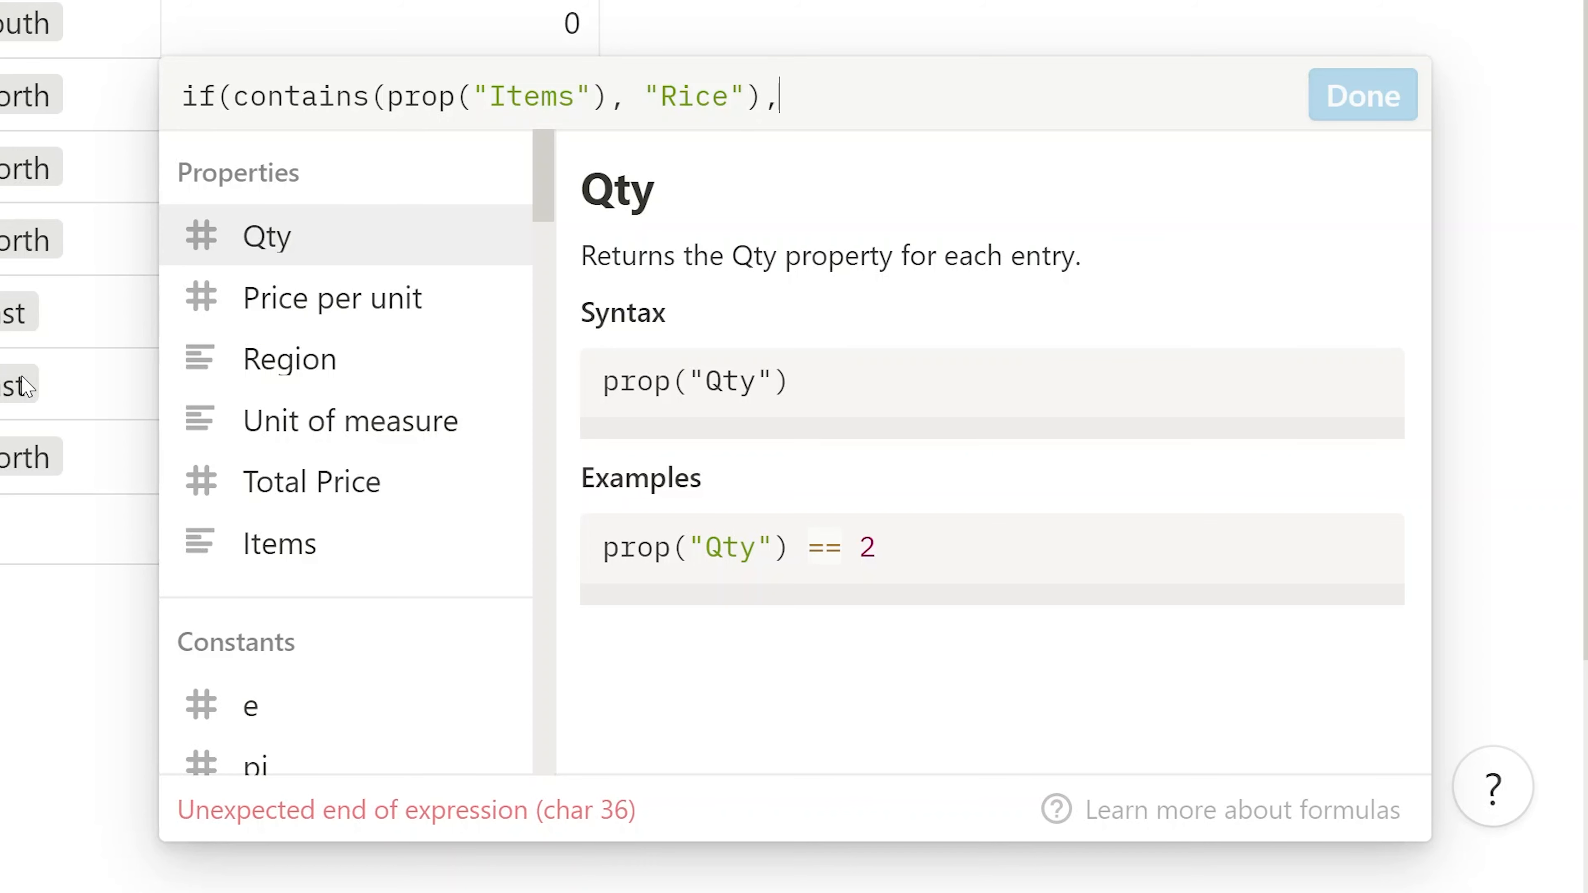
{"action": "type", "text": "1,"}
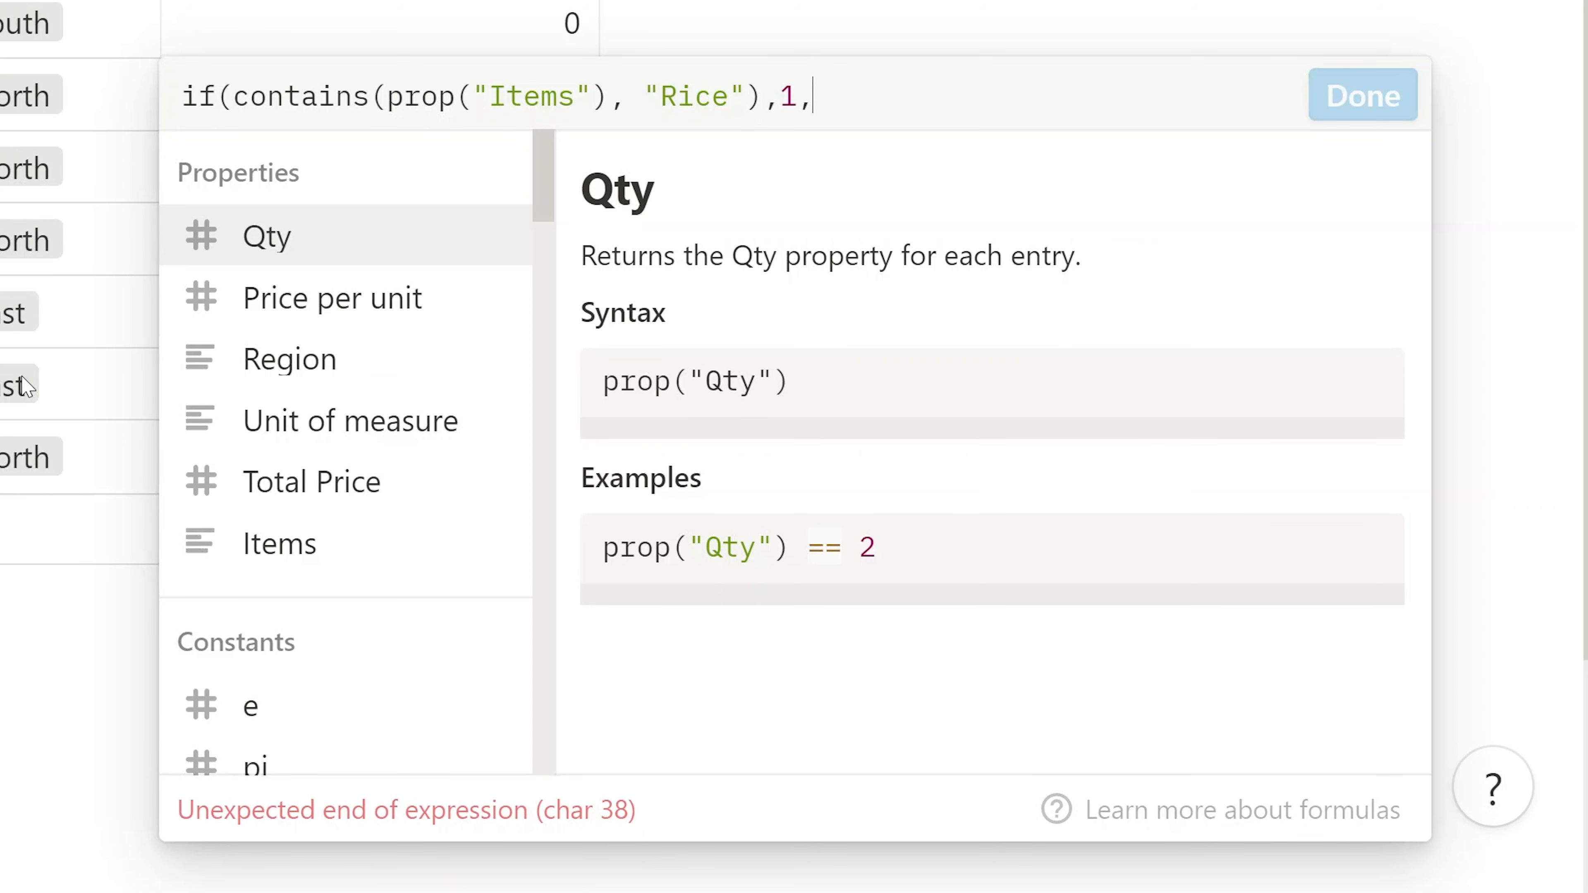
{"action": "type", "text": "0)"}
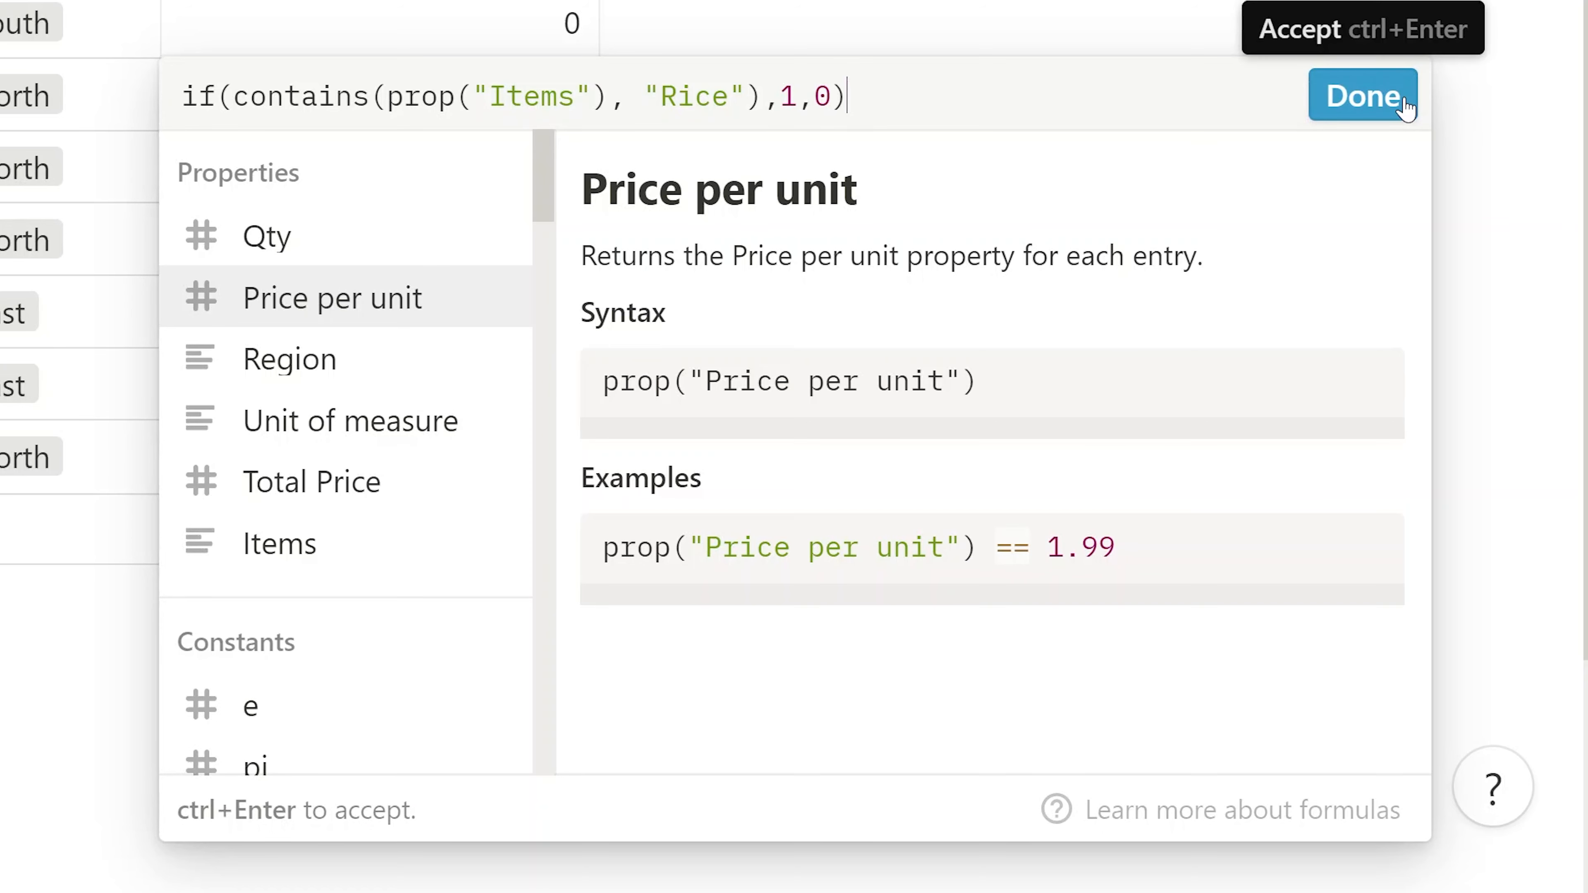
Step: Confirm the formula and move the formula column next to Items
{"action": "left_click", "coordinate": [1362, 96]}
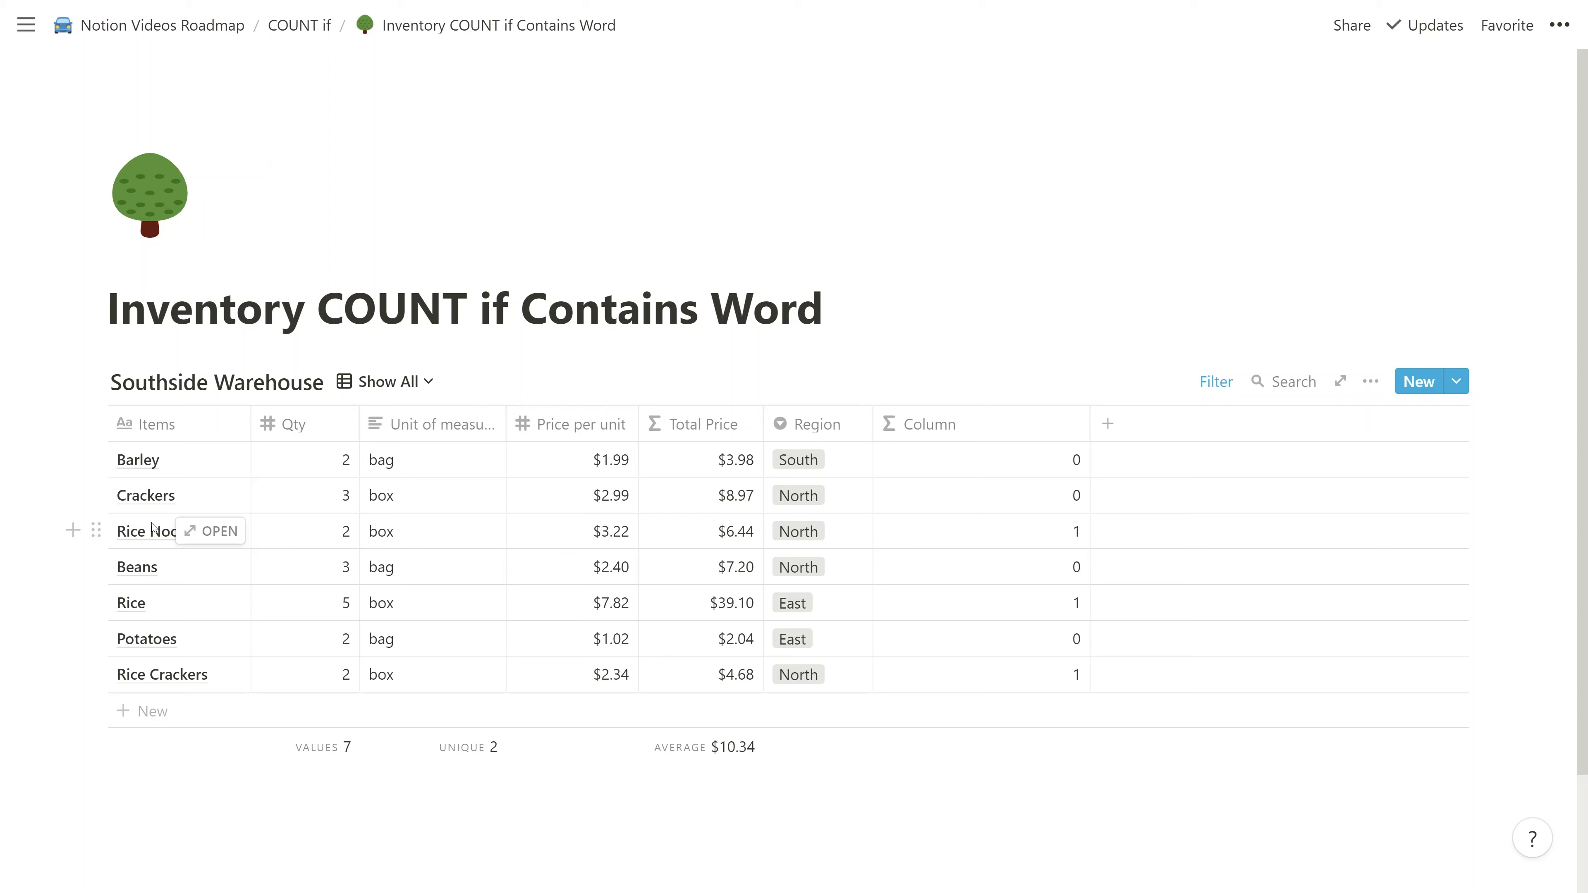
{"action": "mouse_move", "coordinate": [950, 424]}
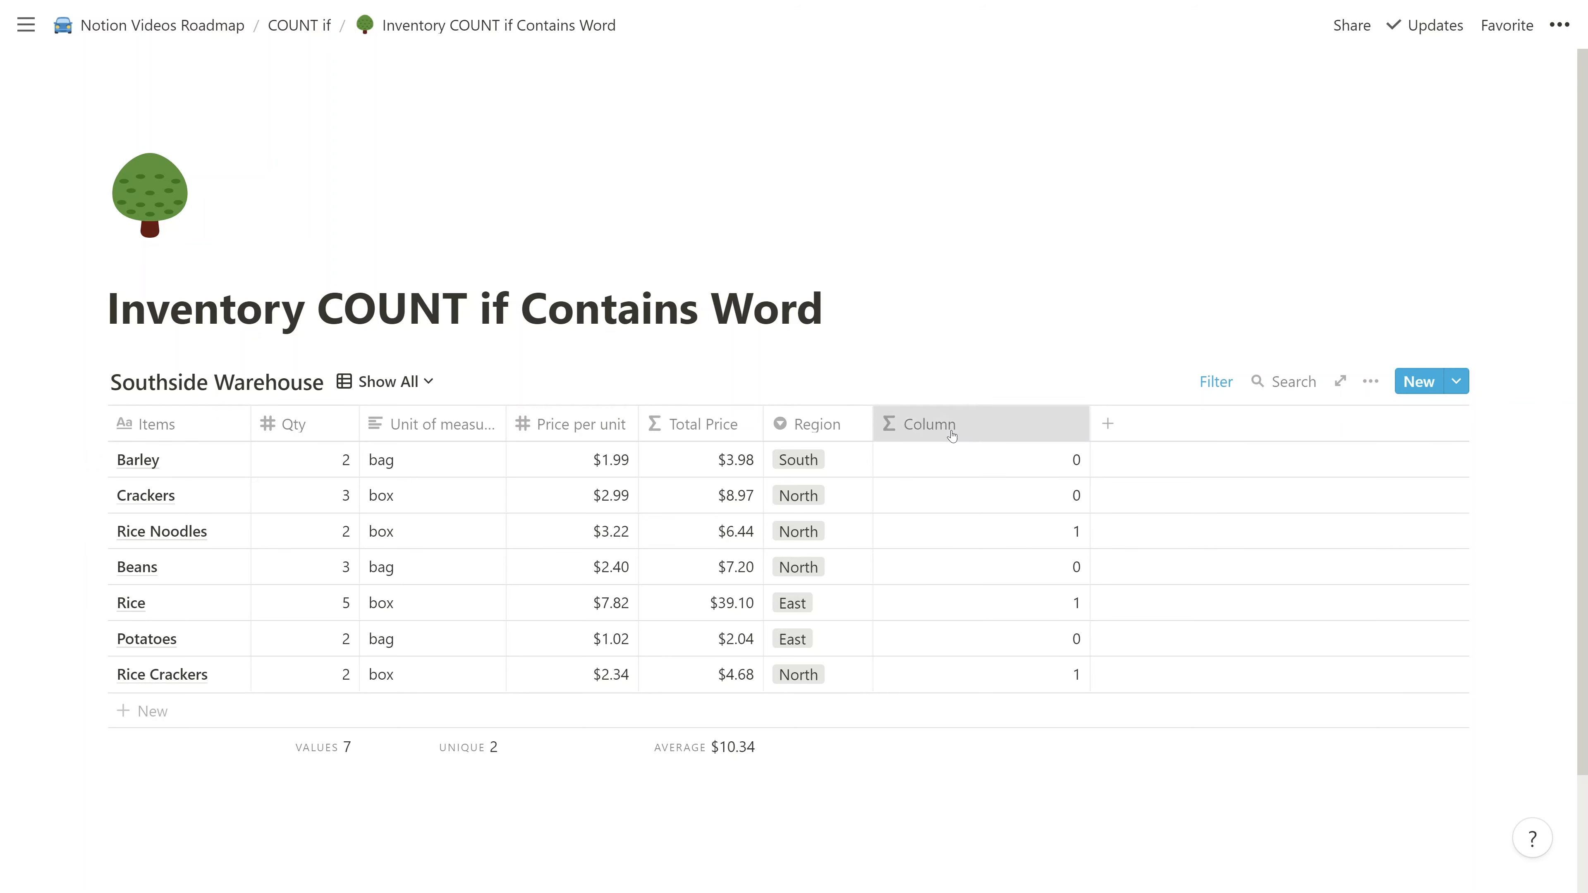
{"action": "left_click_drag", "start_coordinate": [921, 423], "coordinate": [384, 424]}
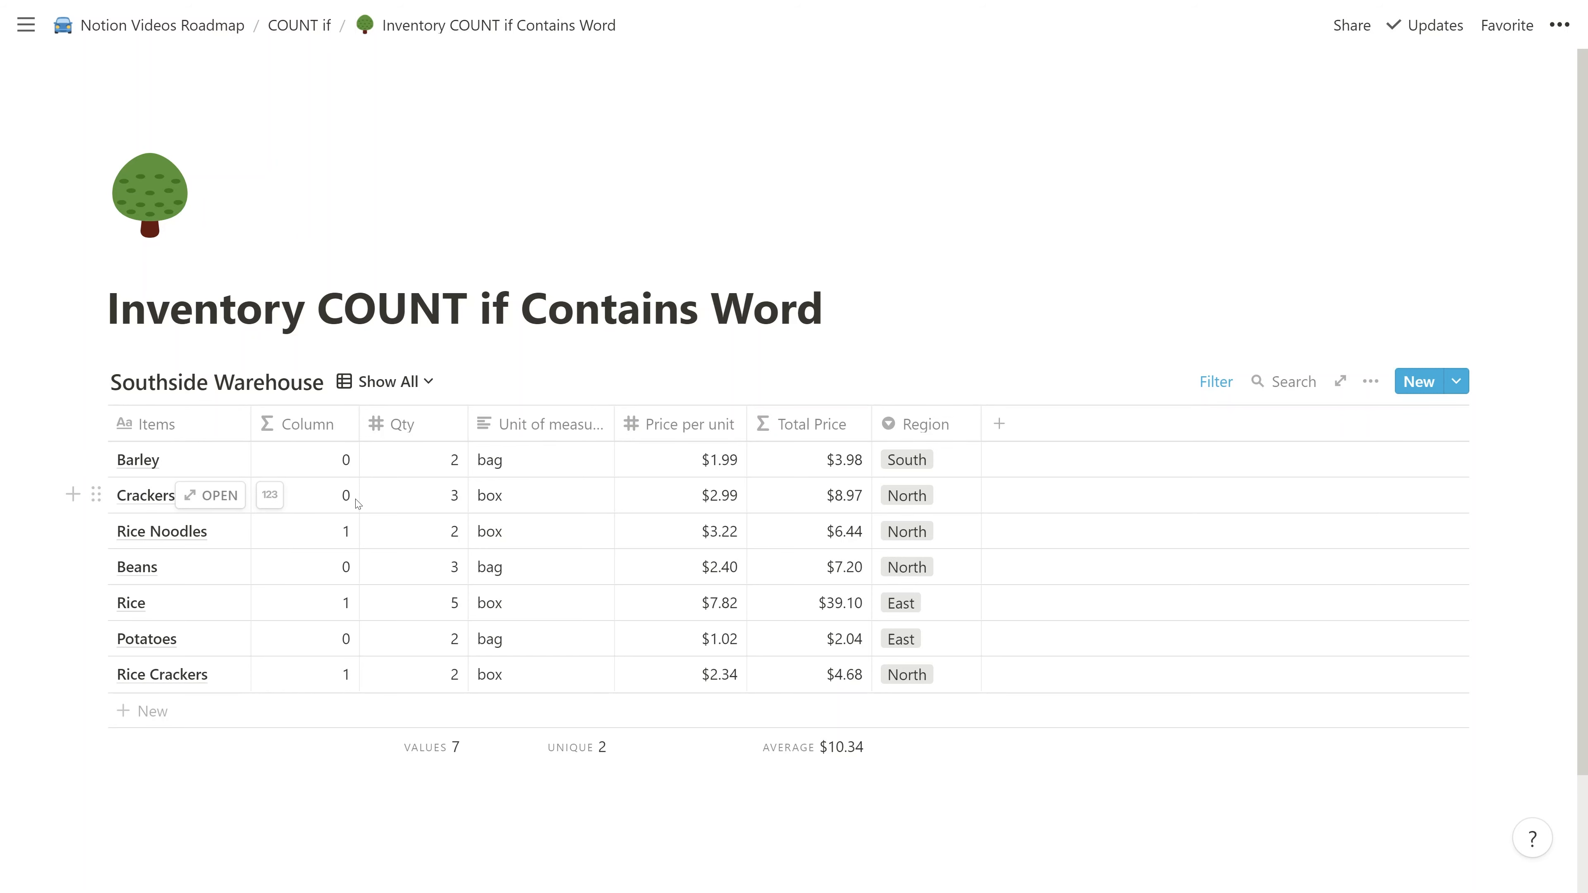
{"action": "mouse_move", "coordinate": [356, 531]}
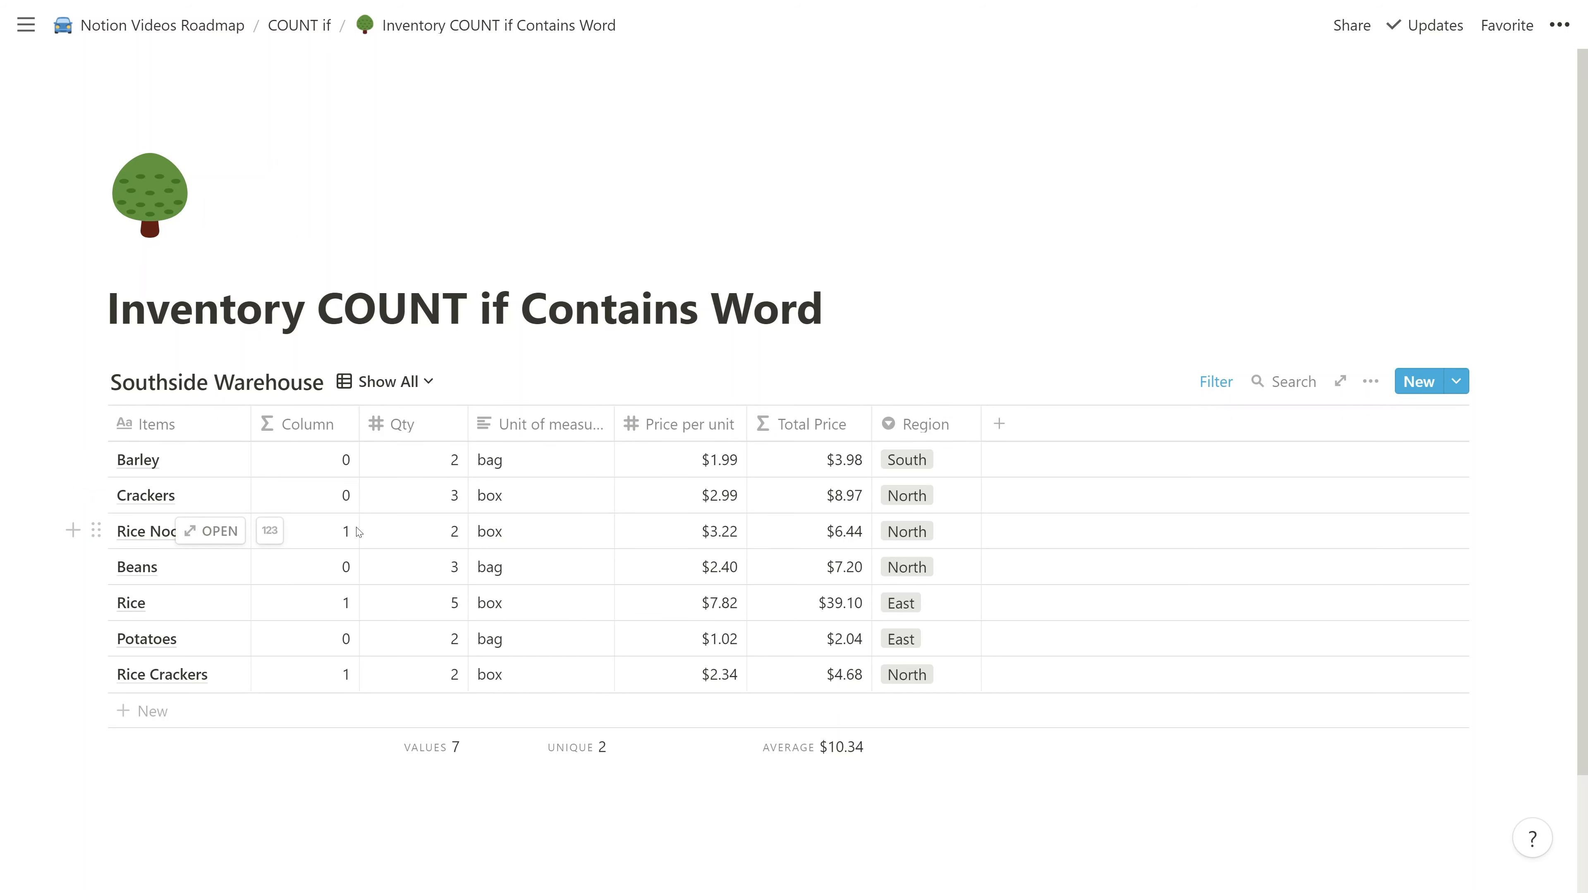
{"action": "mouse_move", "coordinate": [566, 639]}
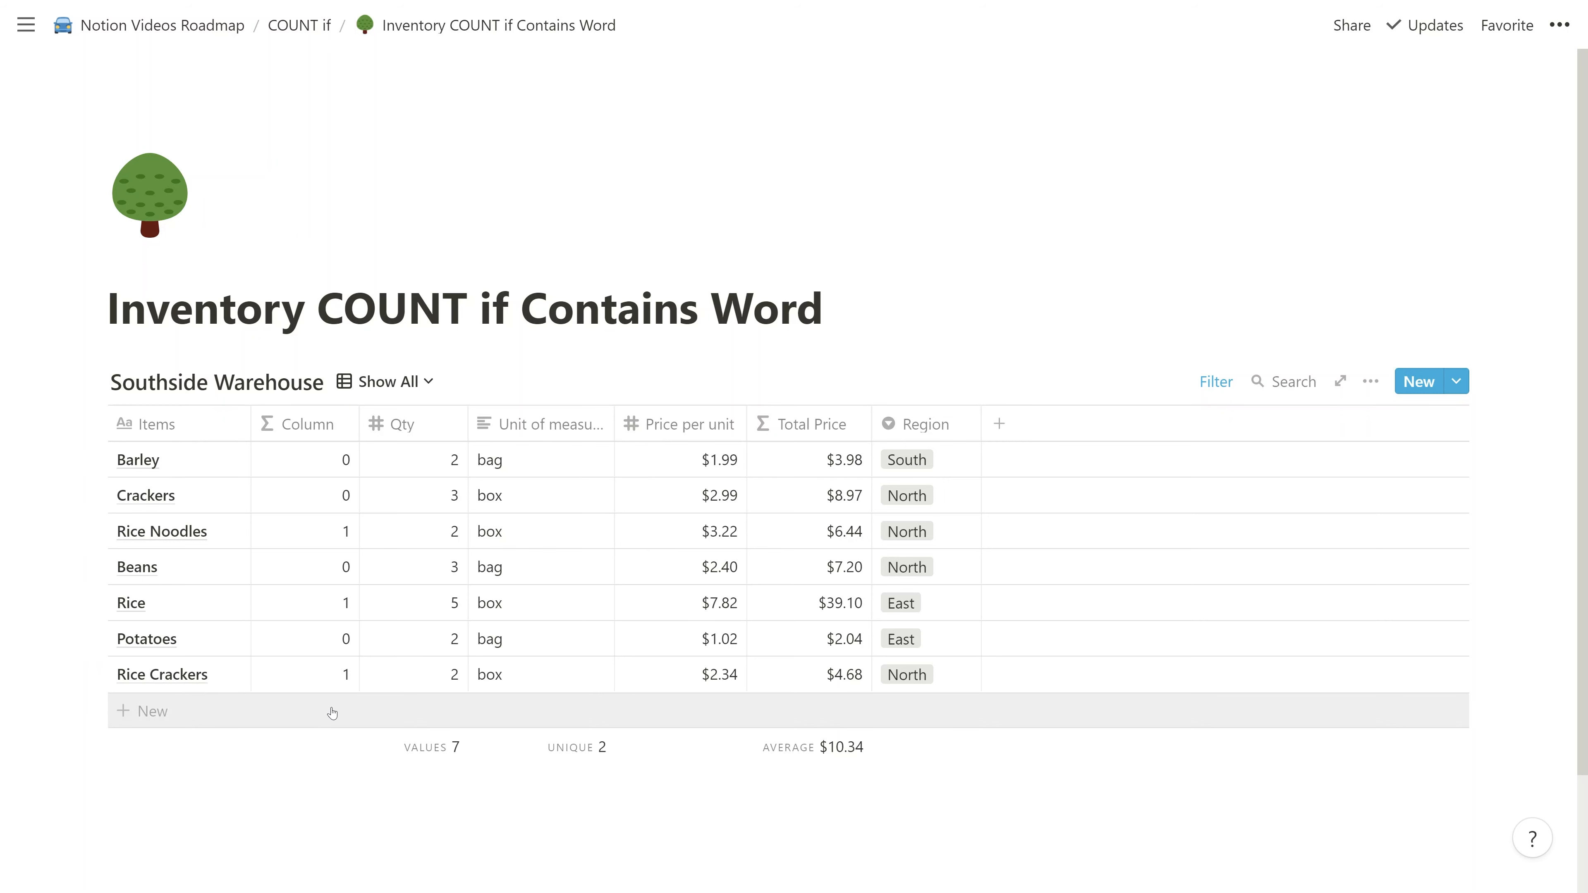
Step: Show Sum at the formula column's footer, totalling 3 for the Rice rows
{"action": "left_click", "coordinate": [199, 745]}
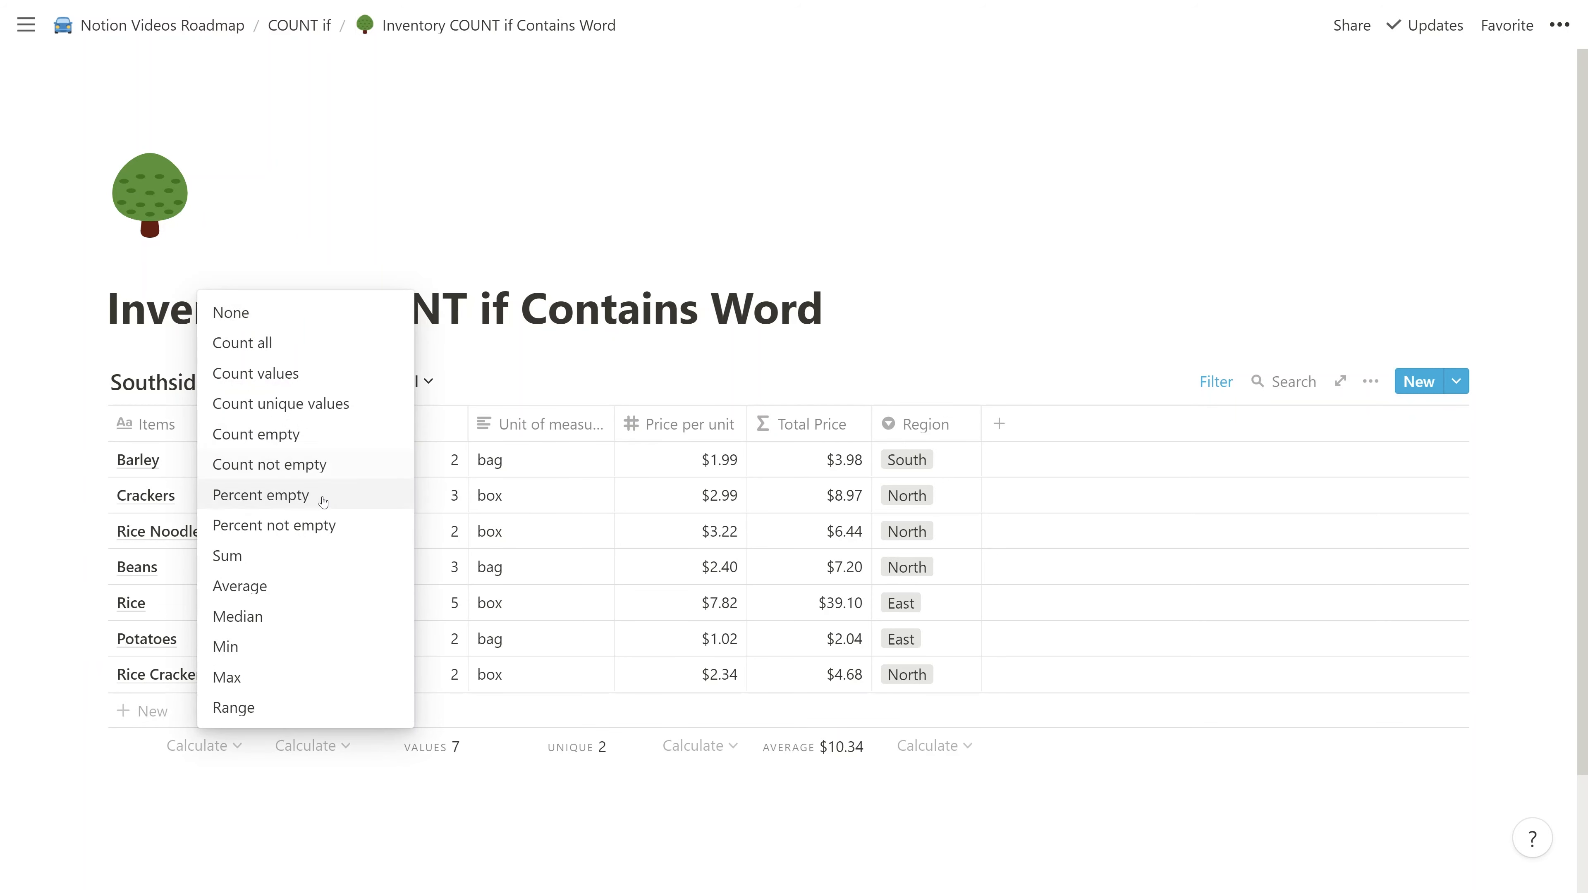
{"action": "left_click", "coordinate": [226, 556]}
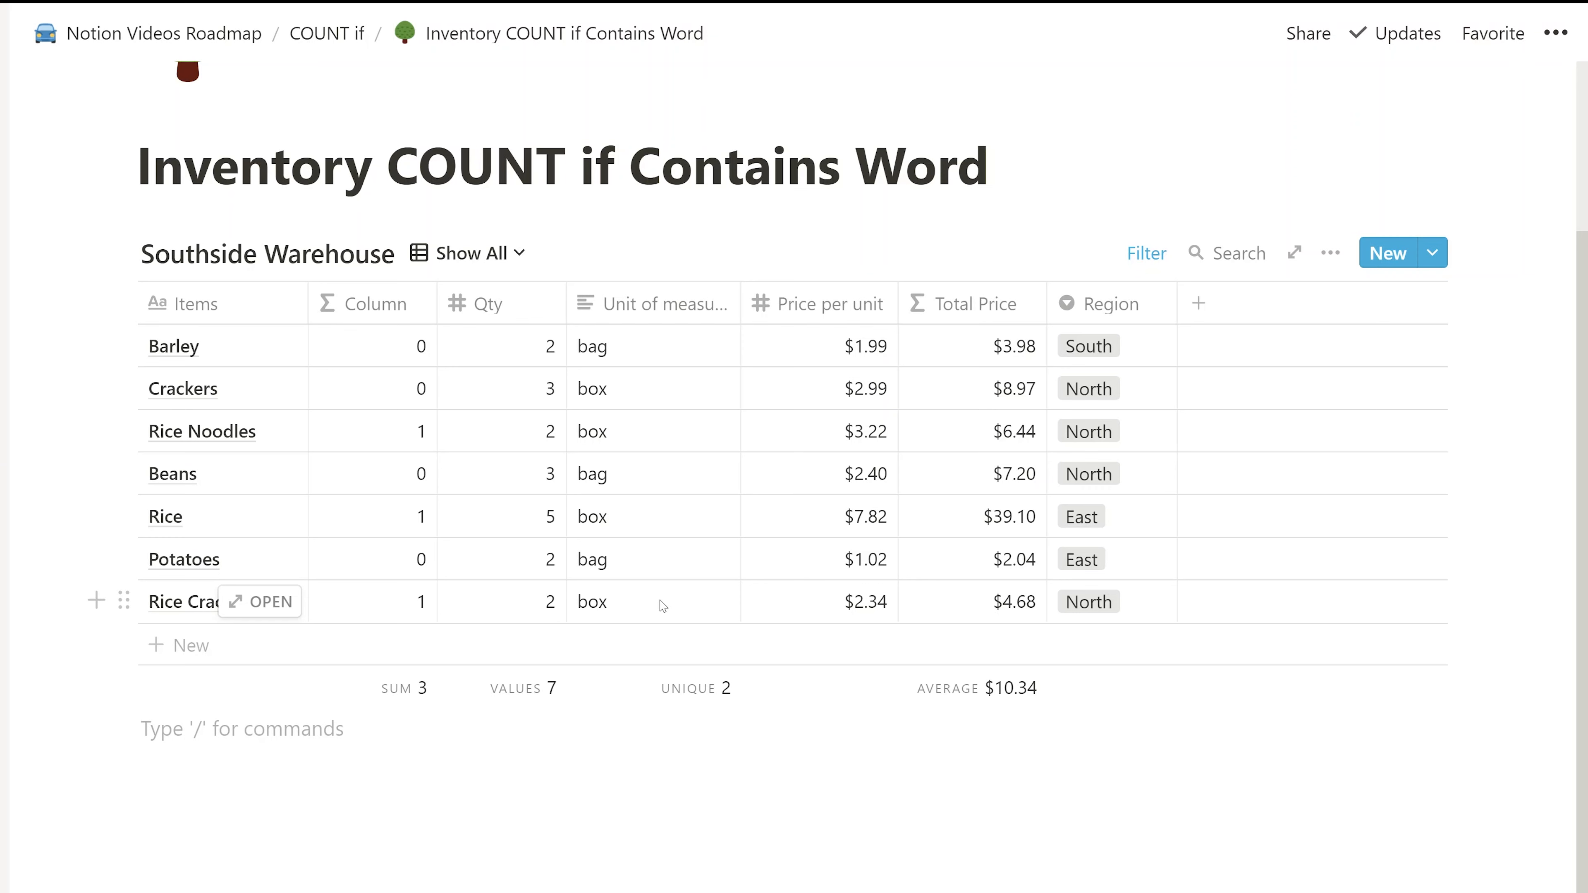
{"action": "left_click", "coordinate": [241, 727]}
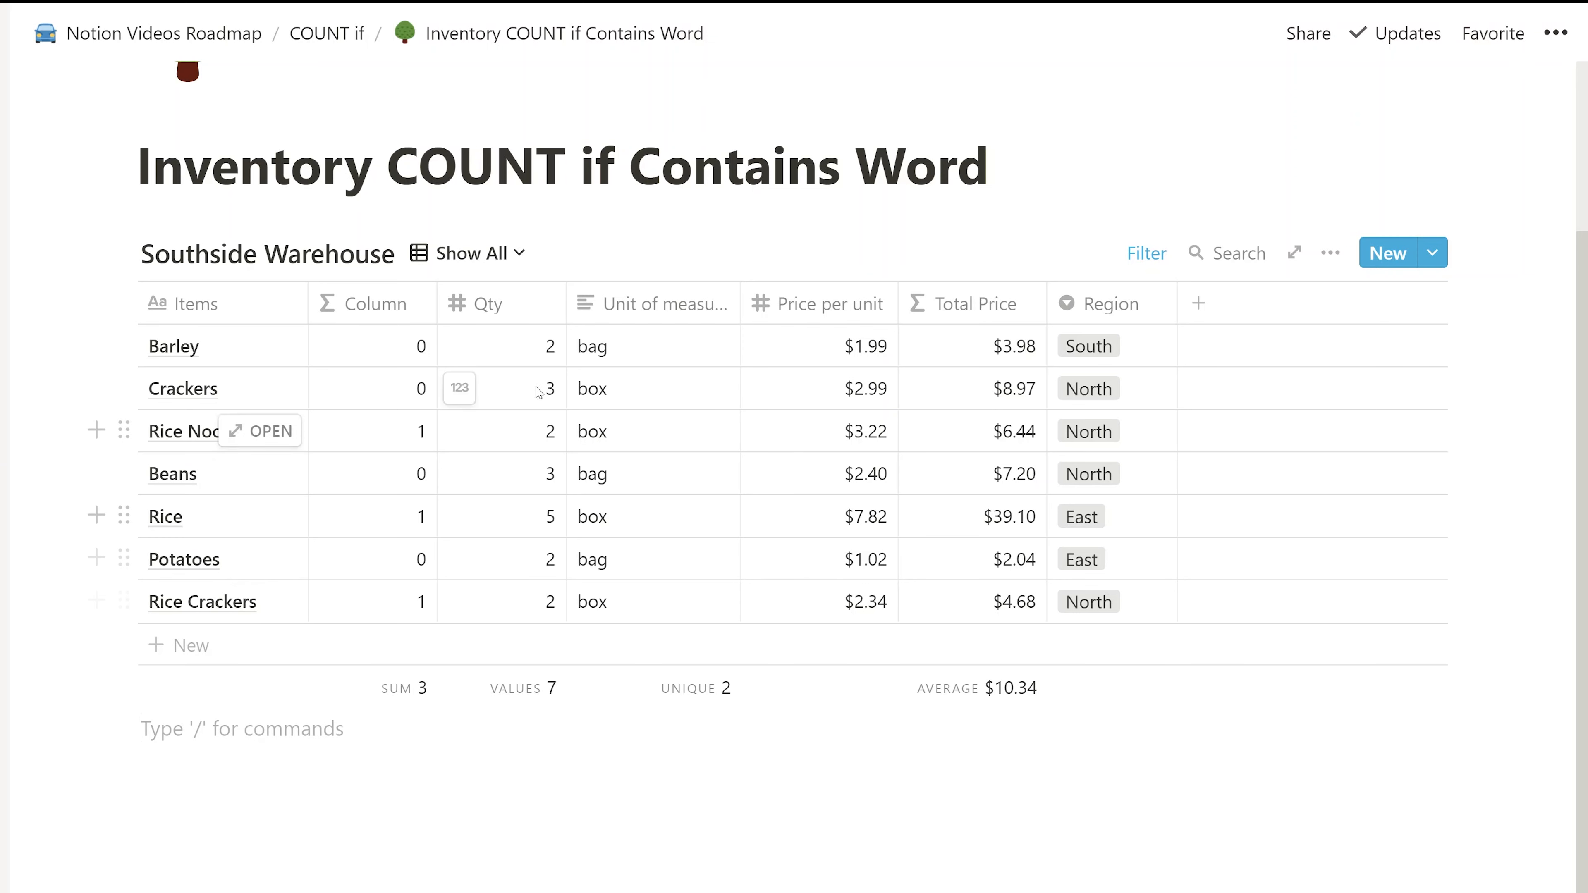
Step: Delete the formula column, leaving the table's original six properties
{"action": "left_click", "coordinate": [372, 302]}
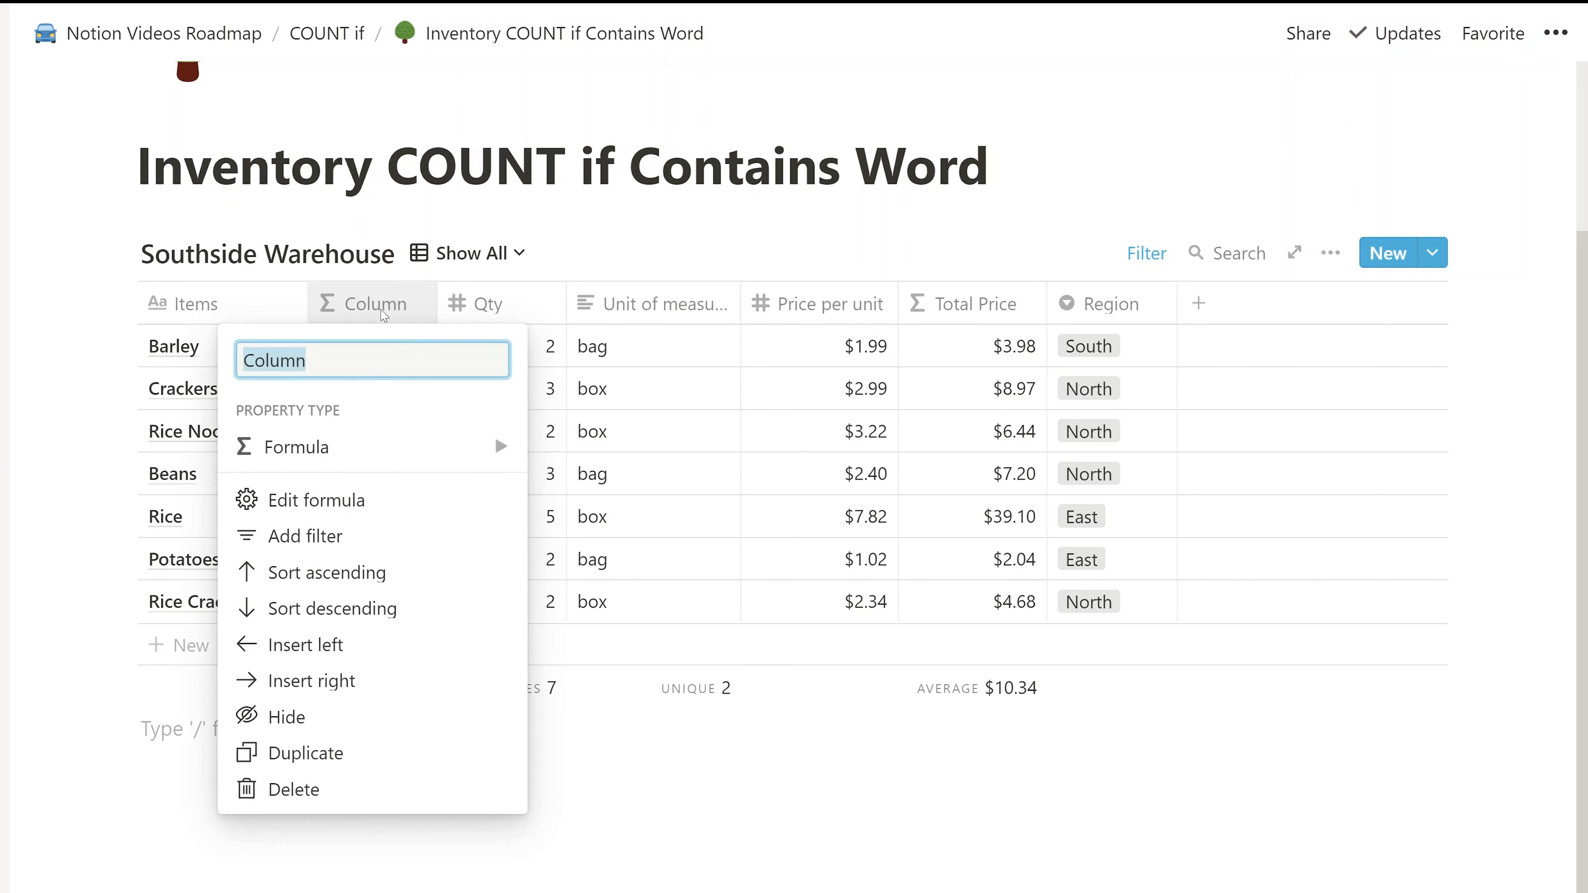
{"action": "mouse_move", "coordinate": [346, 717]}
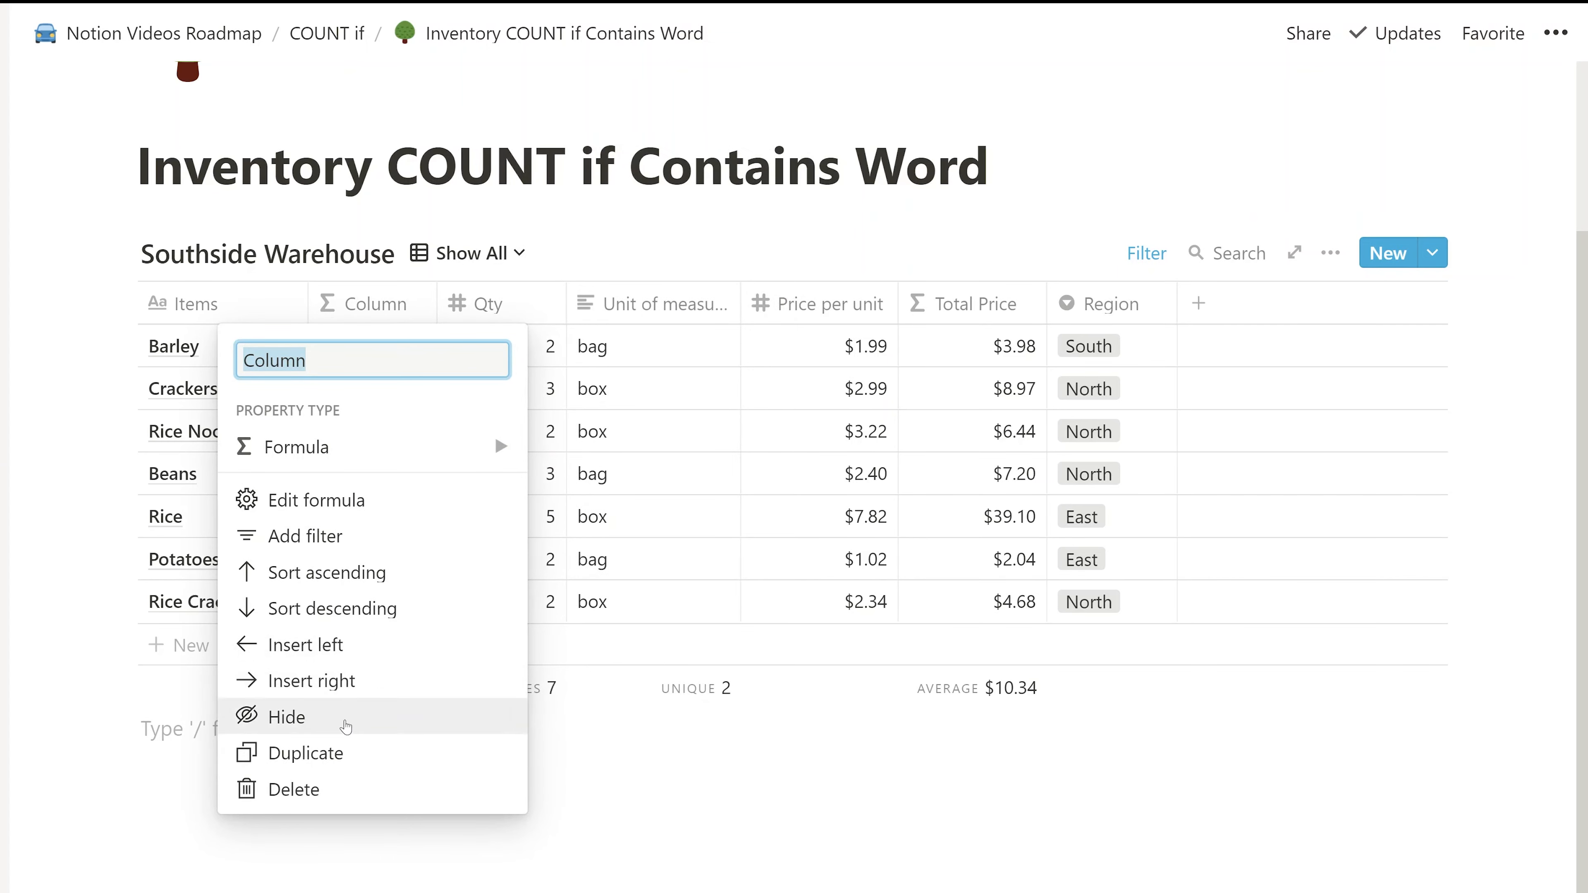
{"action": "left_click", "coordinate": [297, 789]}
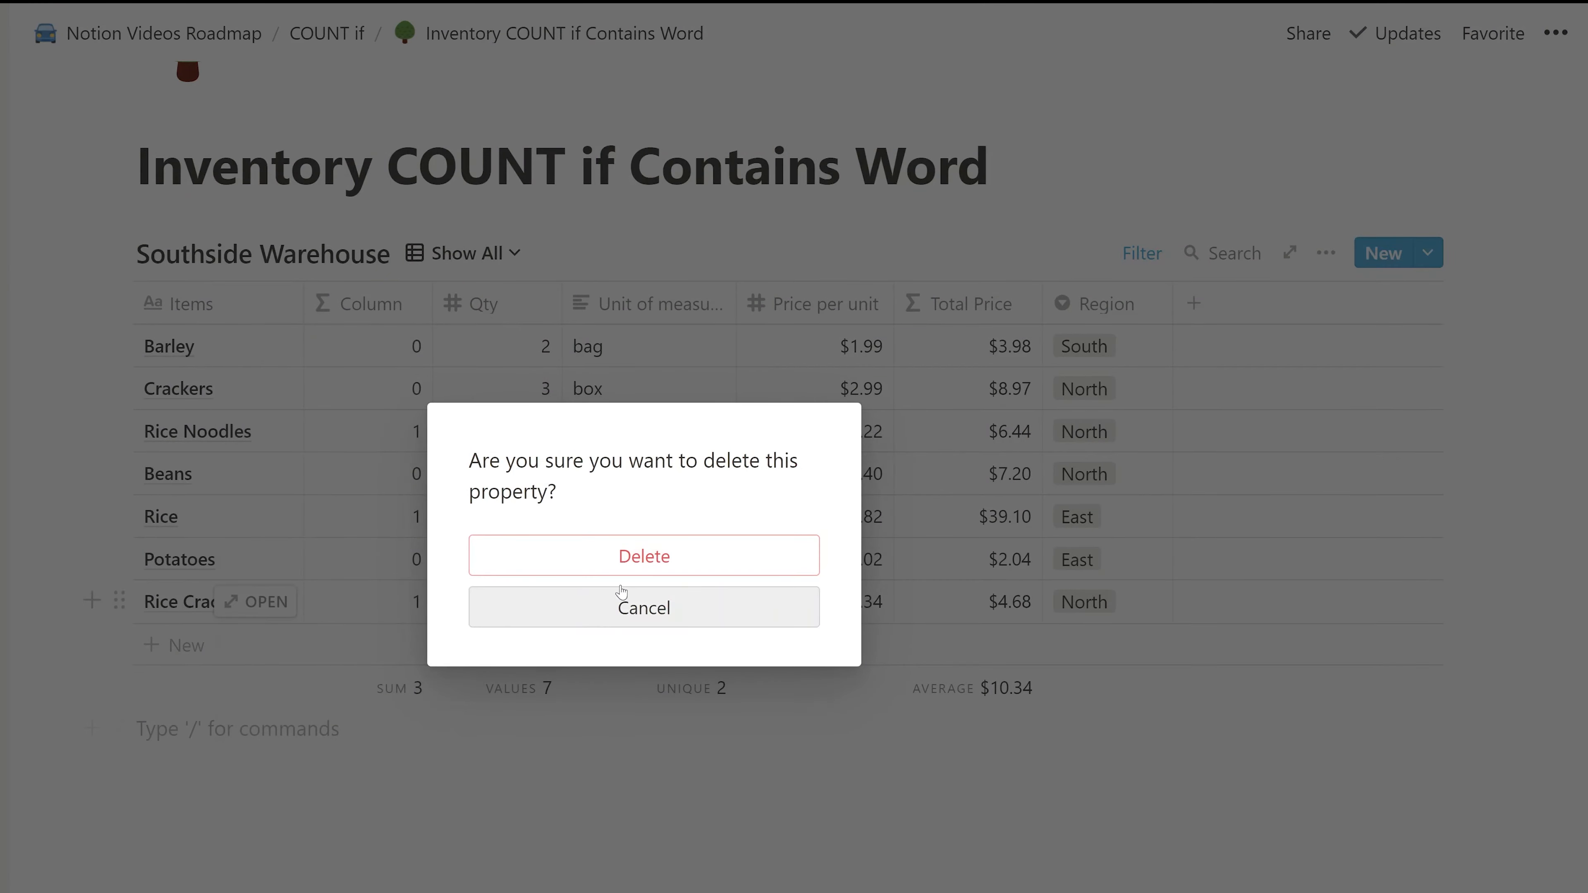
{"action": "left_click", "coordinate": [644, 555]}
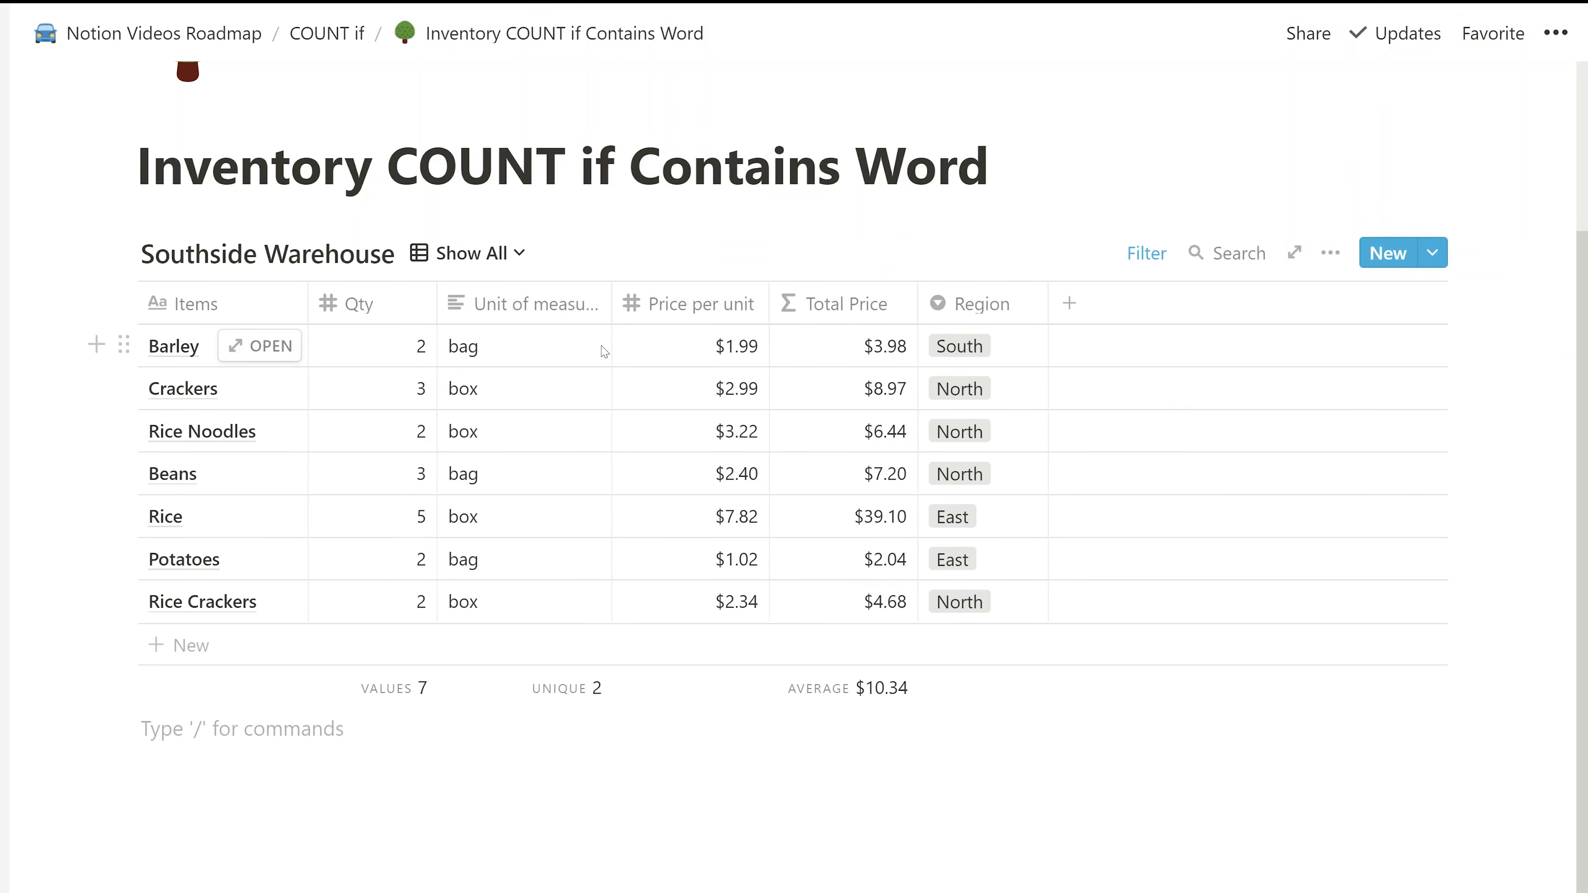
{"action": "mouse_move", "coordinate": [1145, 253]}
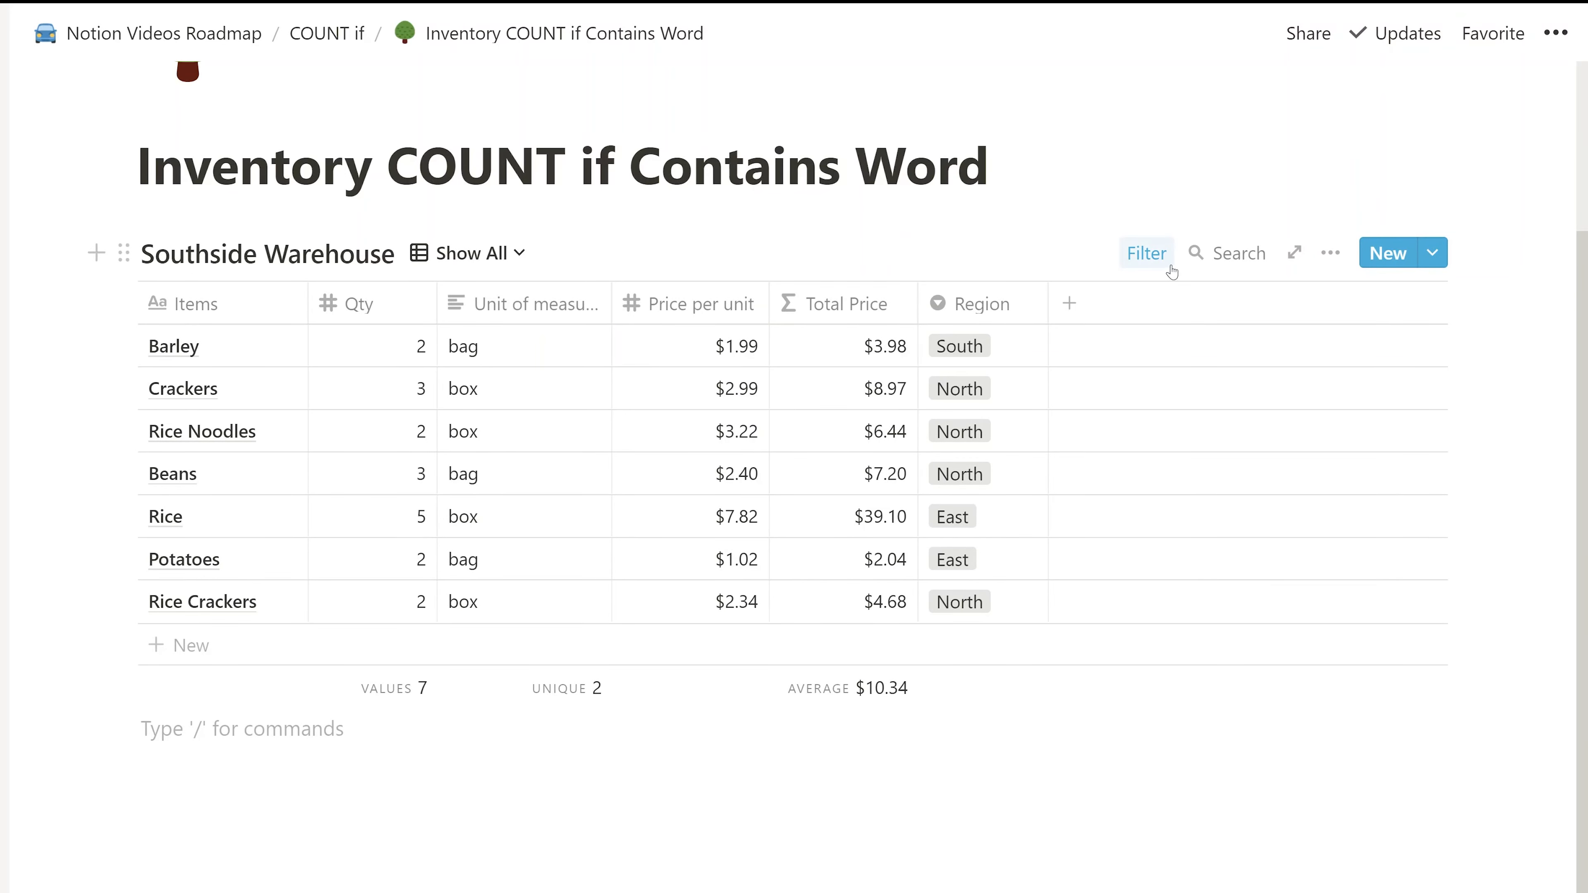
Step: Filter the table to rows whose Items contain 'Rice'
{"action": "left_click", "coordinate": [1145, 252]}
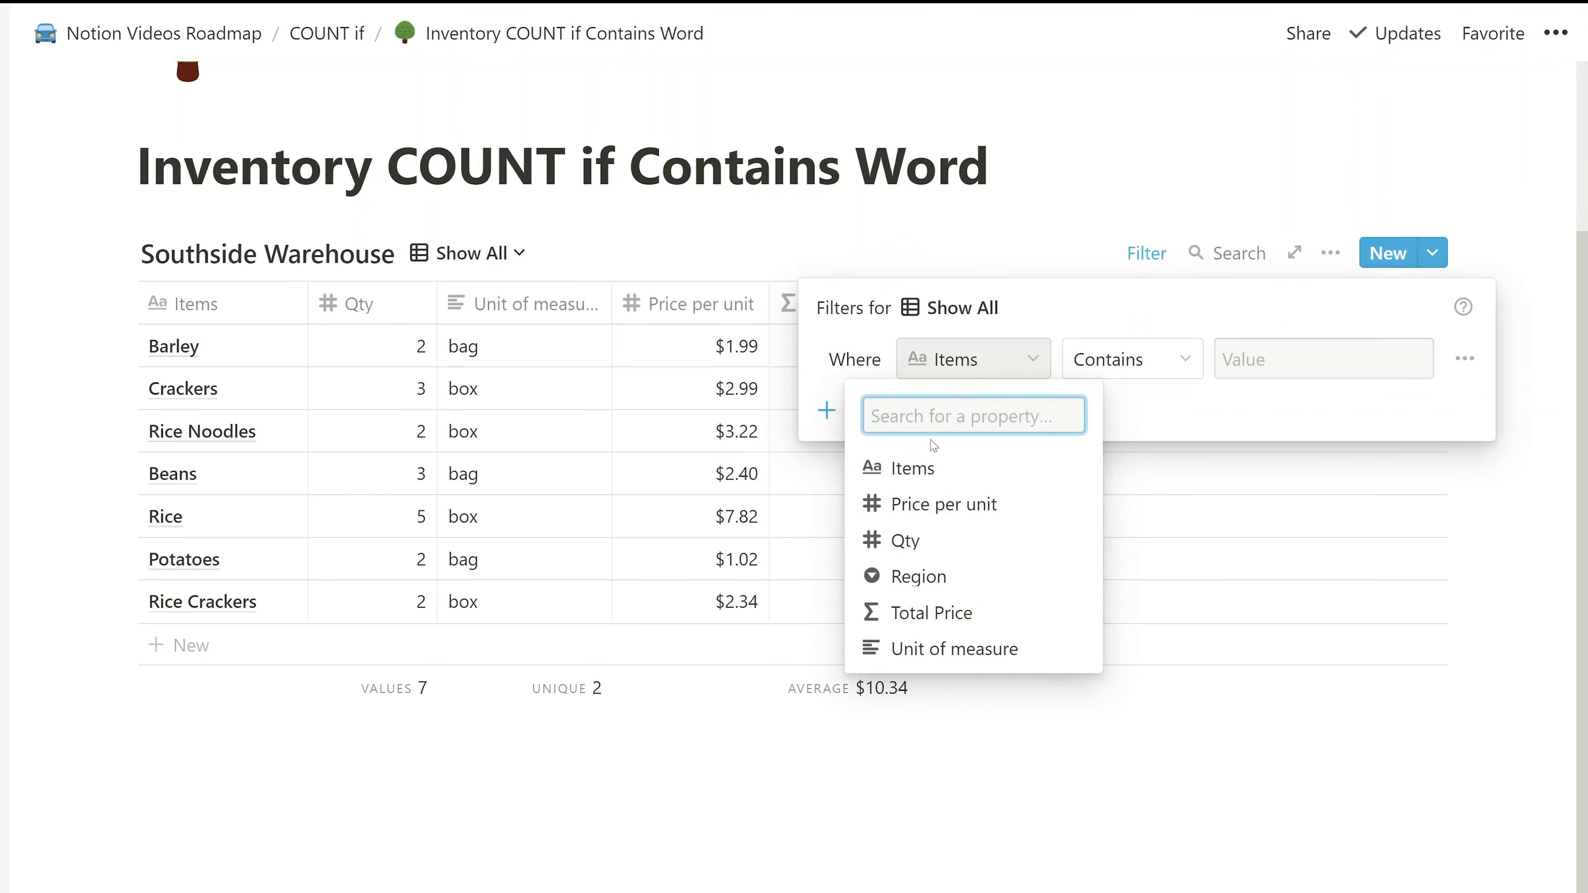
{"action": "mouse_move", "coordinate": [938, 504]}
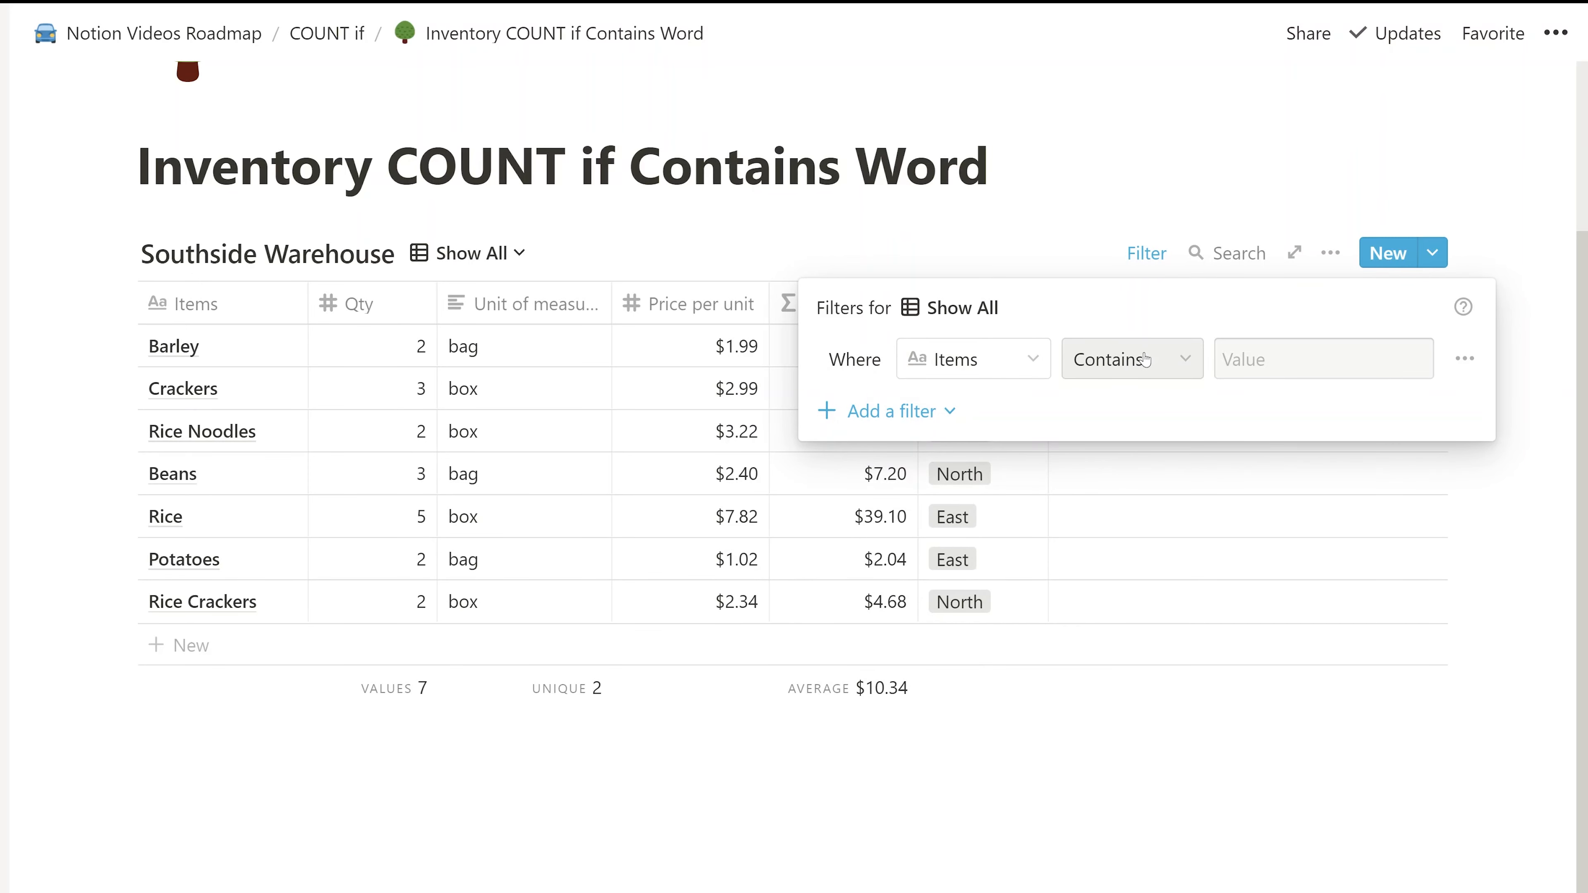
{"action": "left_click", "coordinate": [1128, 358]}
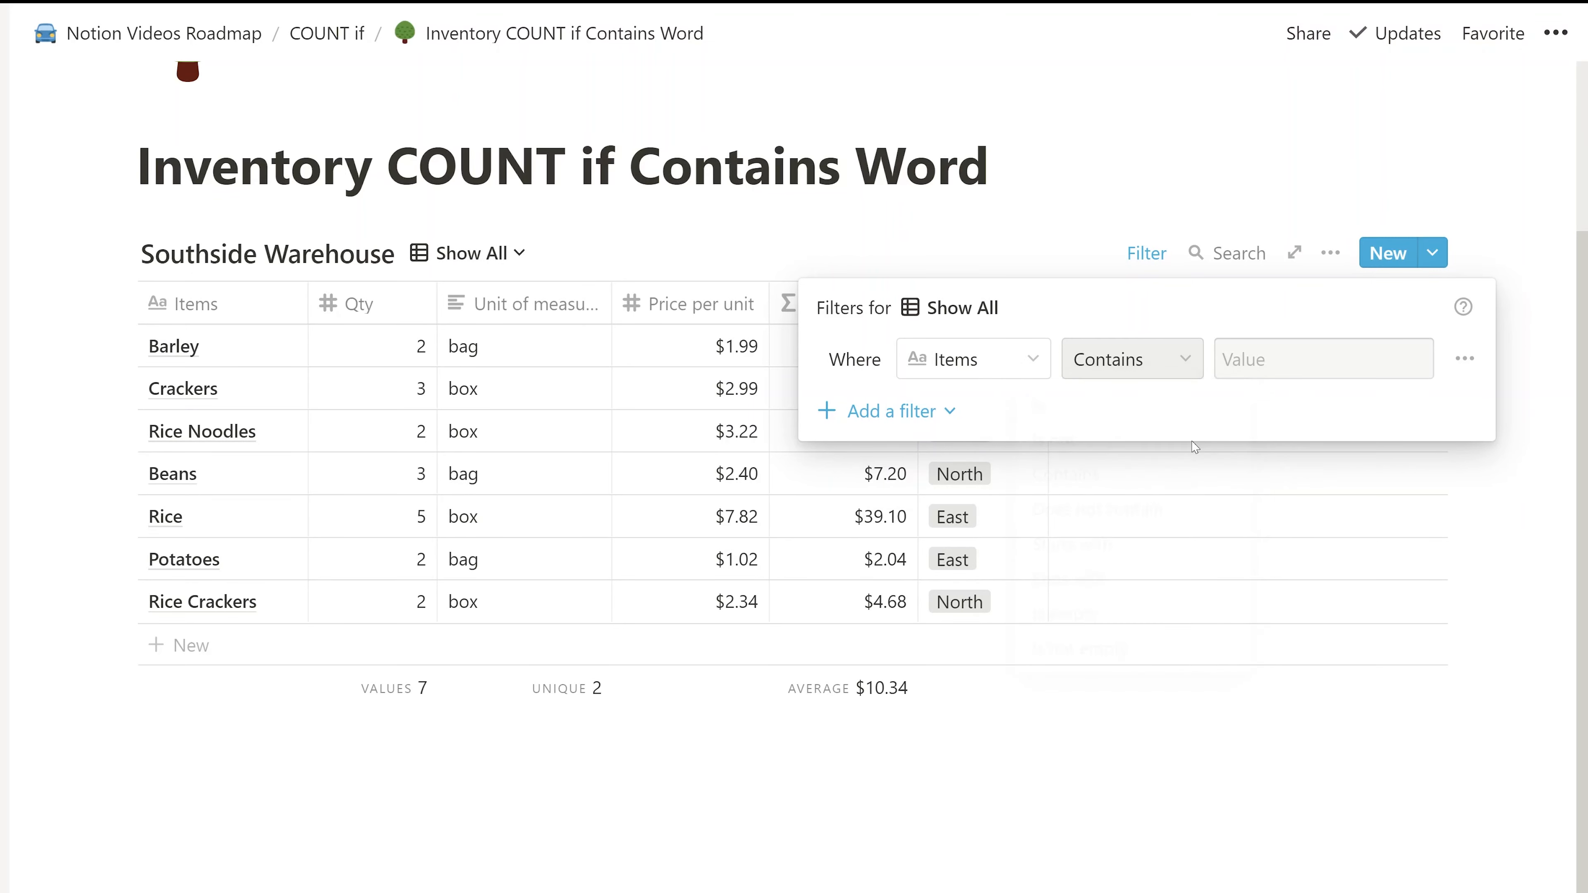
{"action": "left_click", "coordinate": [1323, 358]}
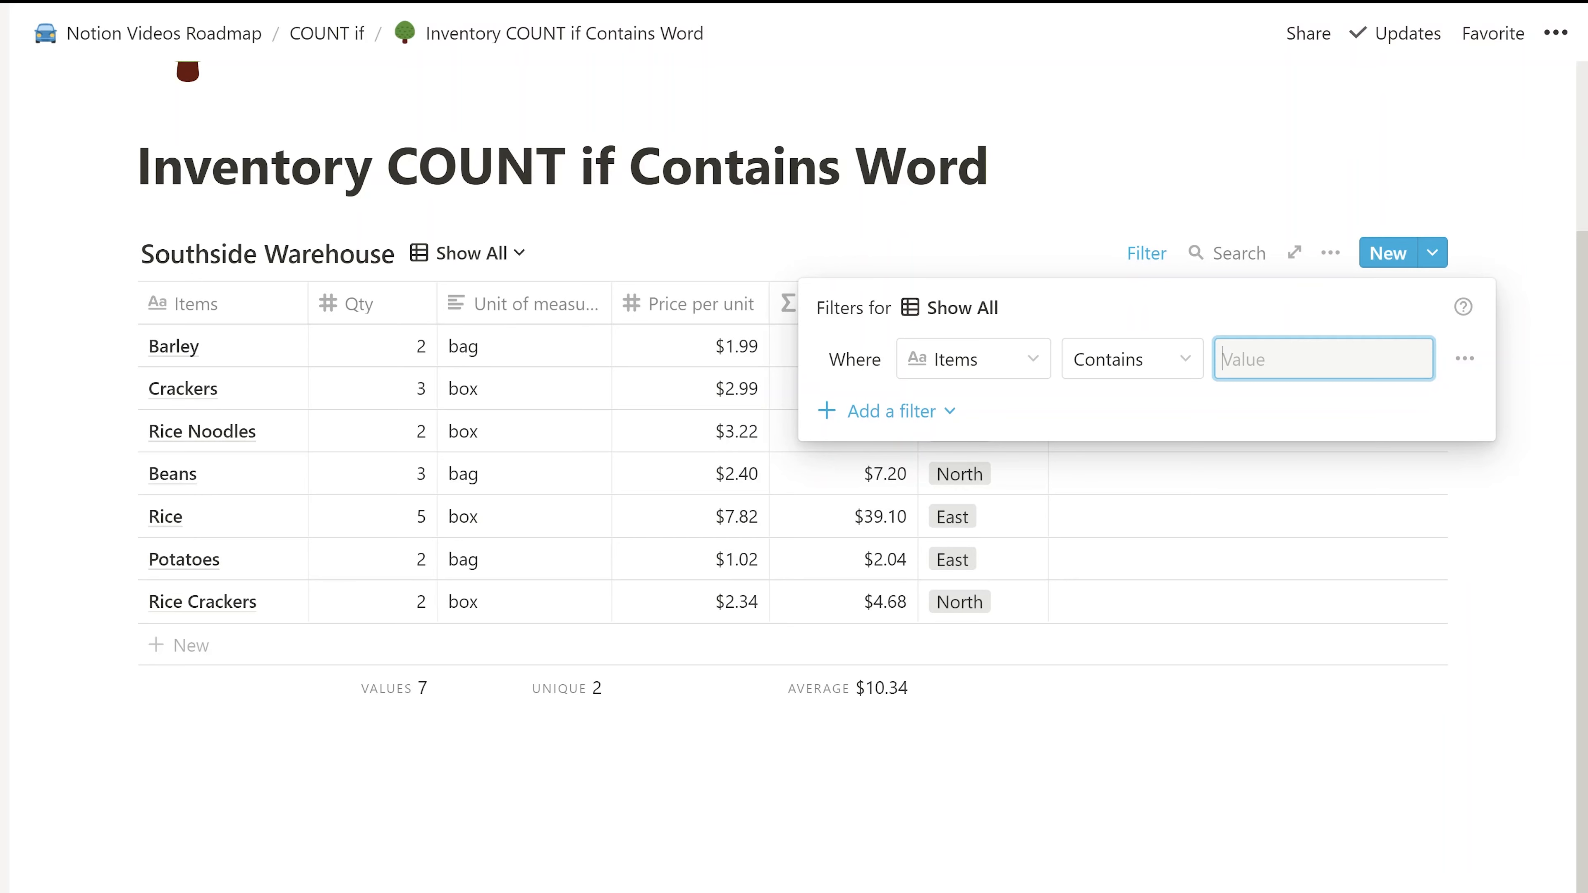
{"action": "type", "text": "rice"}
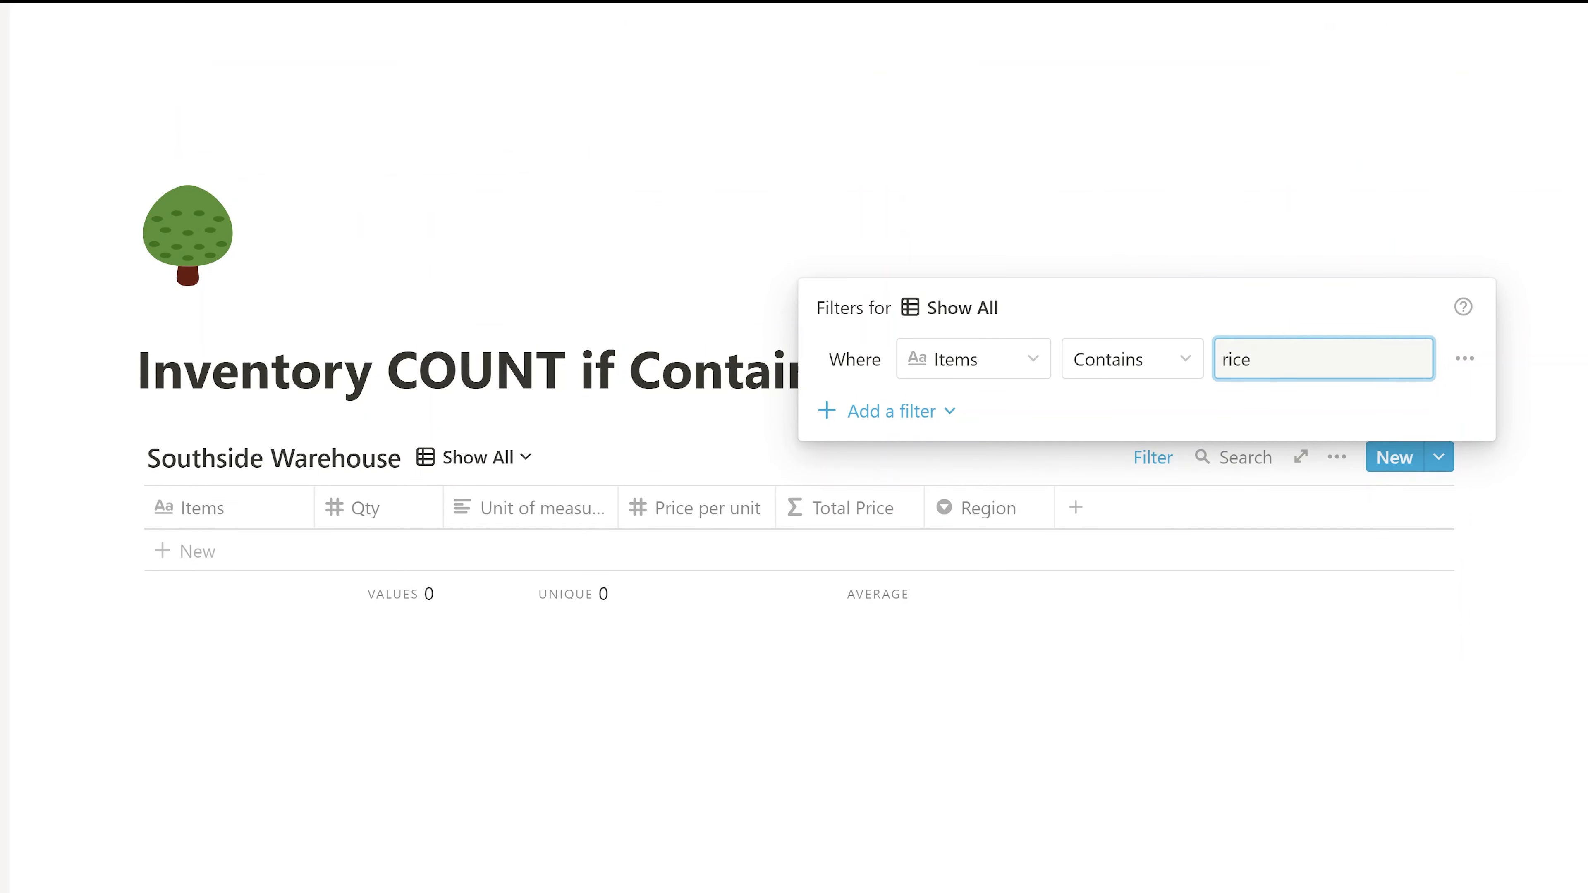
{"action": "type", "text": "Ric"}
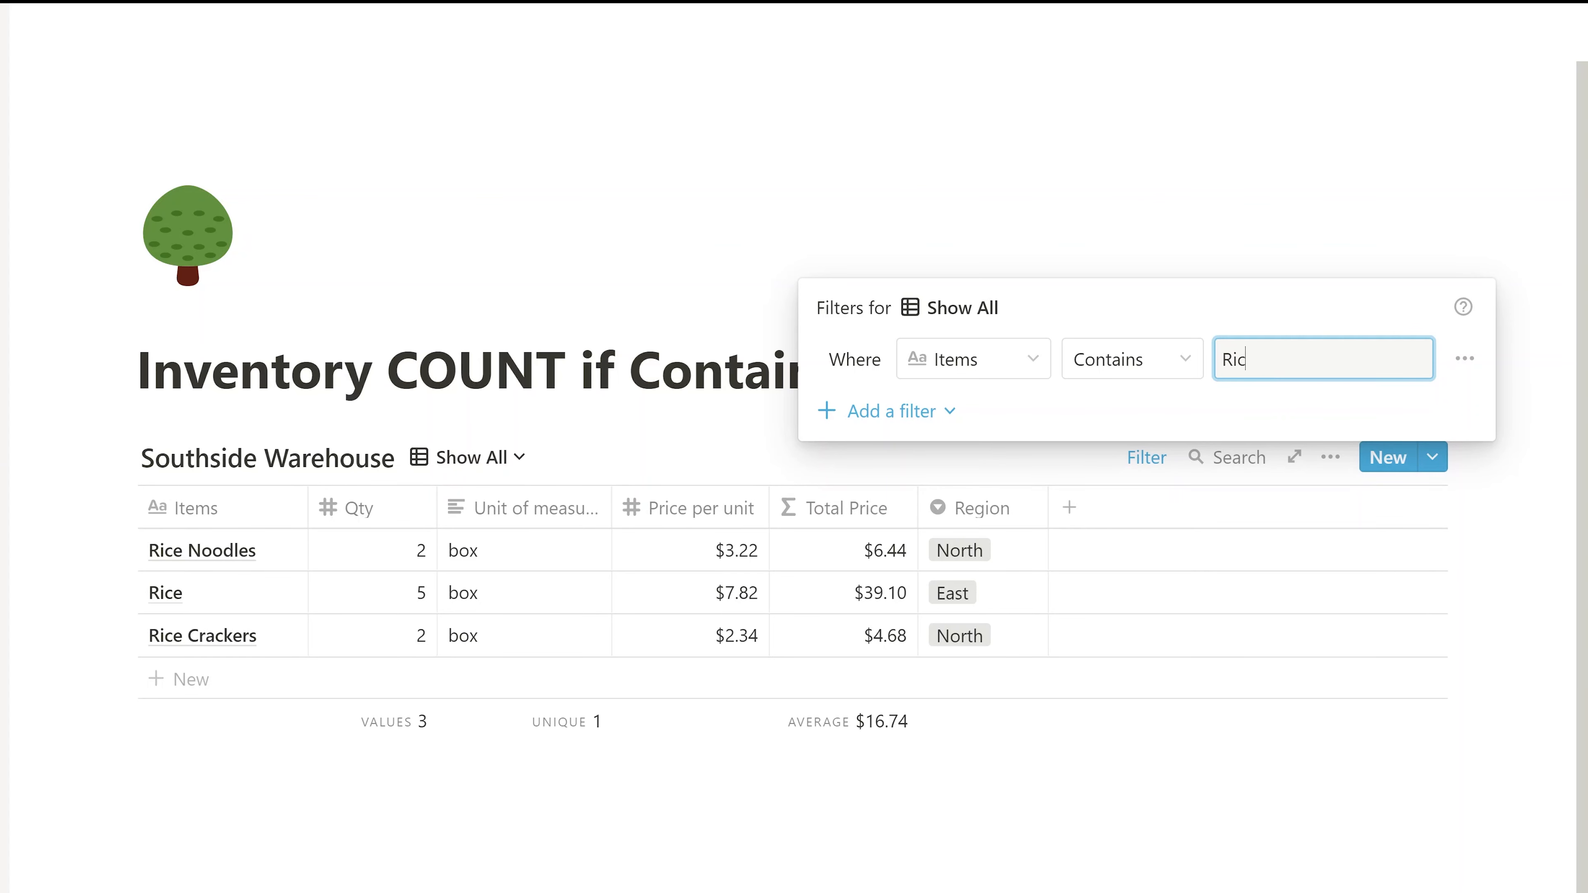
{"action": "type", "text": "e"}
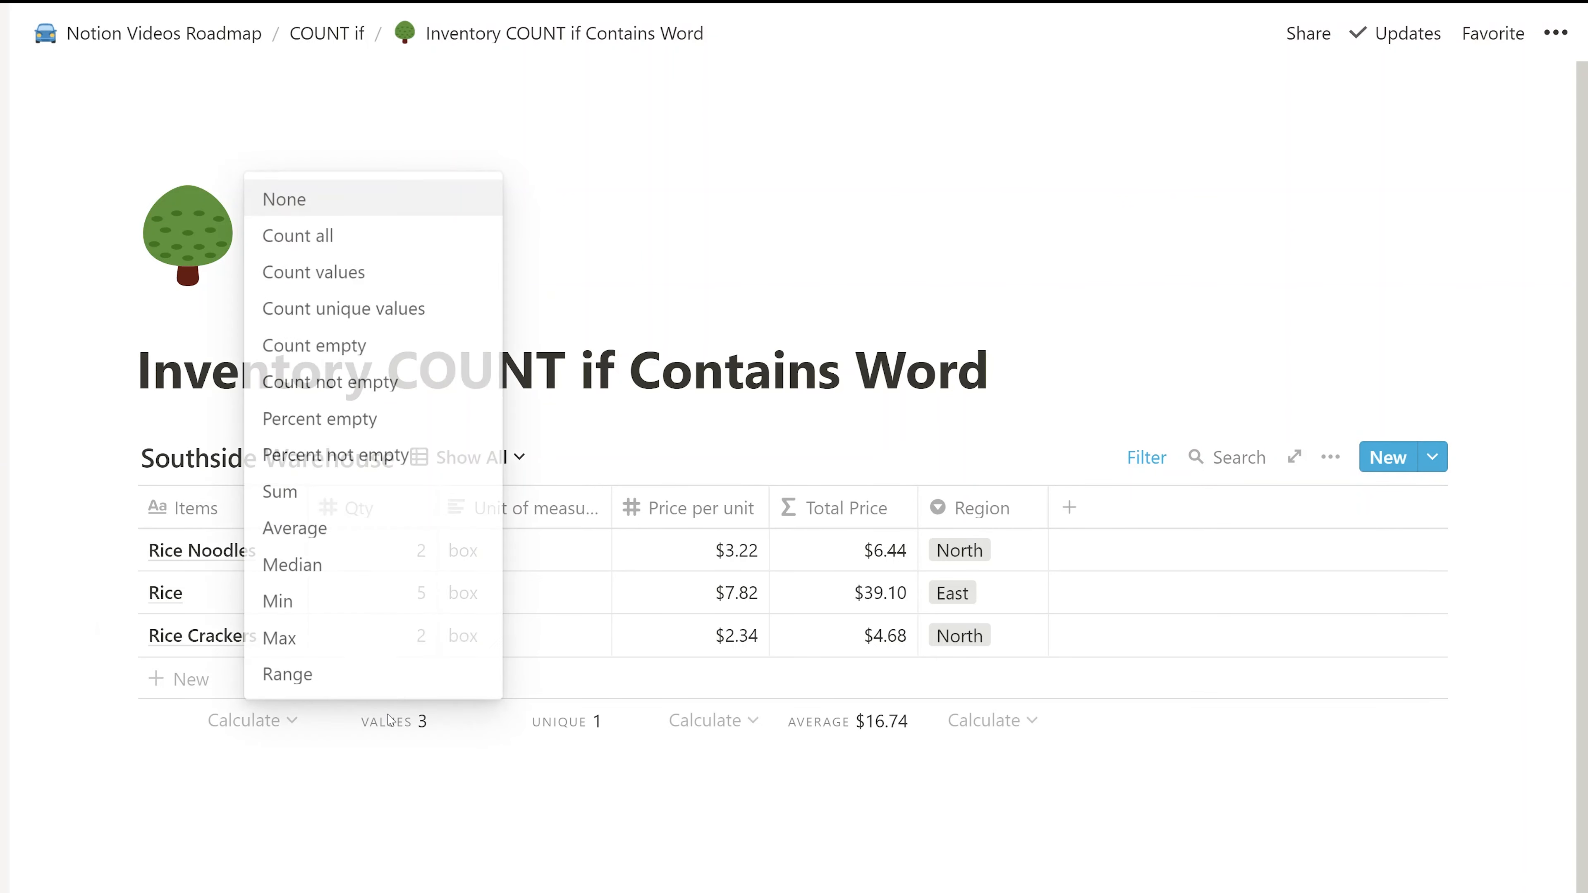
{"action": "mouse_move", "coordinate": [297, 240]}
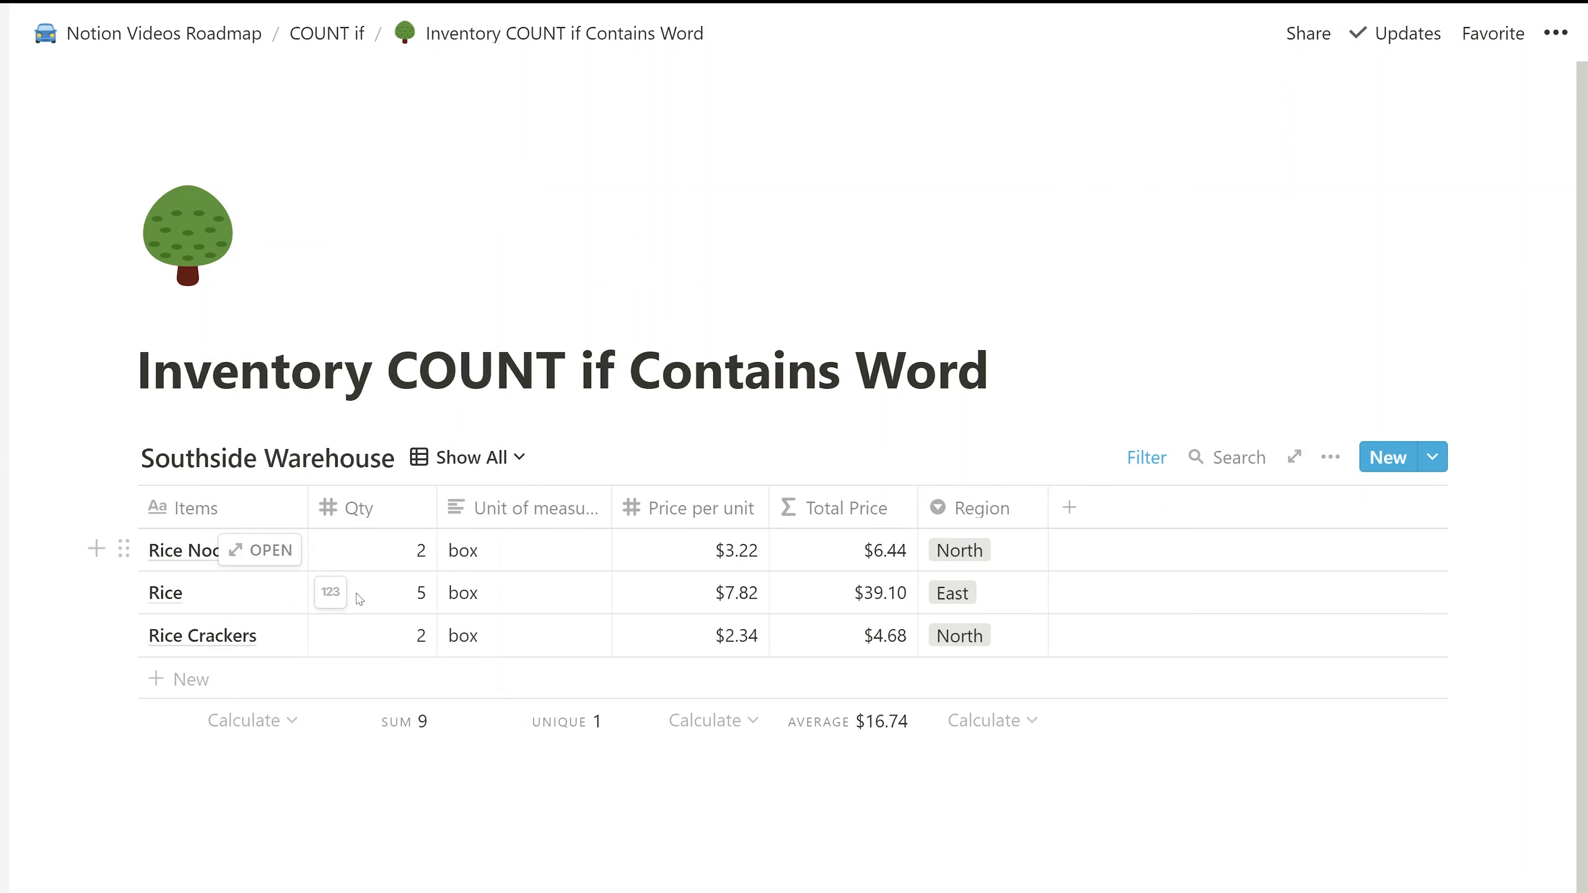
{"action": "mouse_move", "coordinate": [380, 569]}
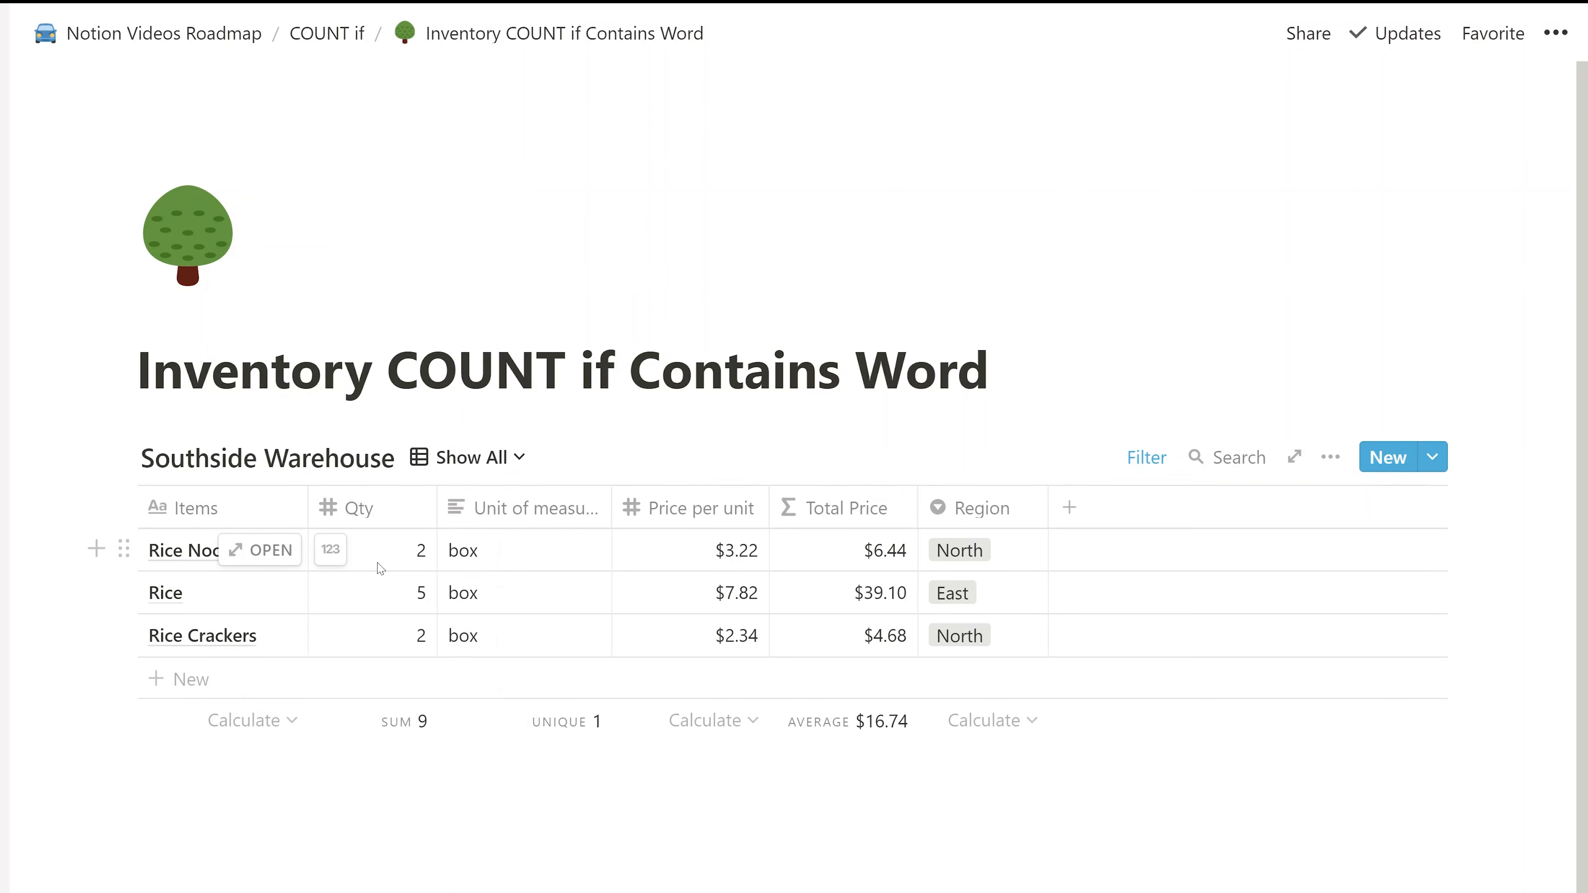